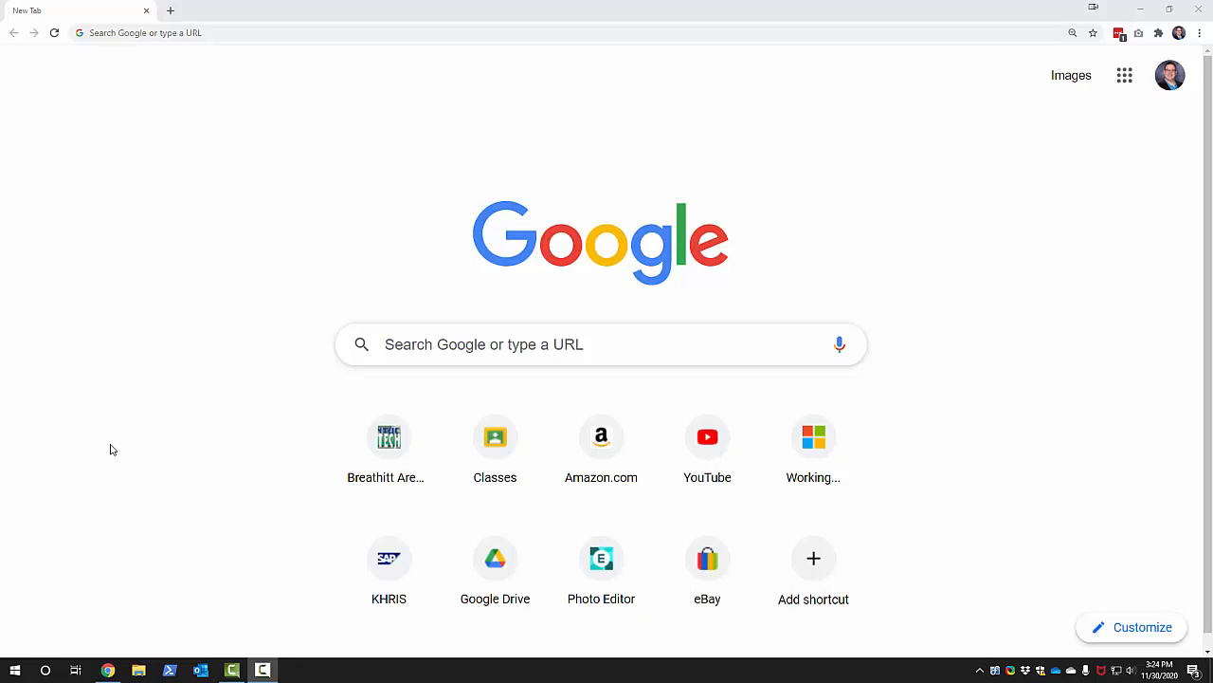
pyautogui.moveTo(222, 427)
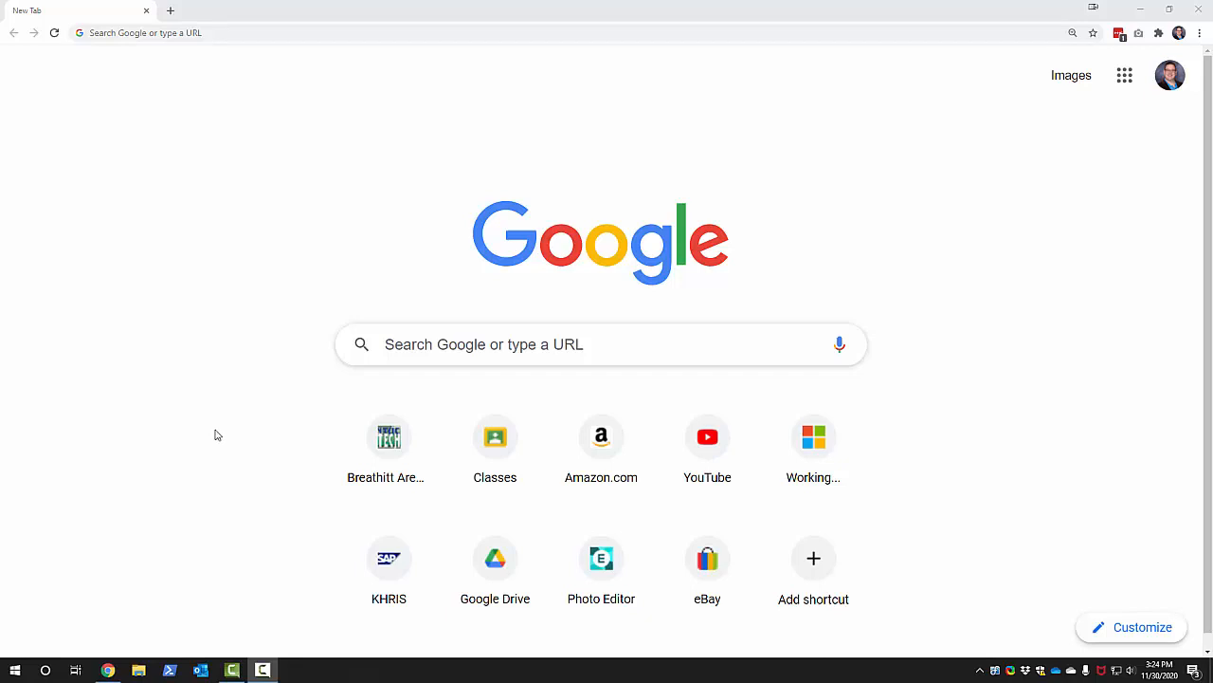
pyautogui.moveTo(222, 452)
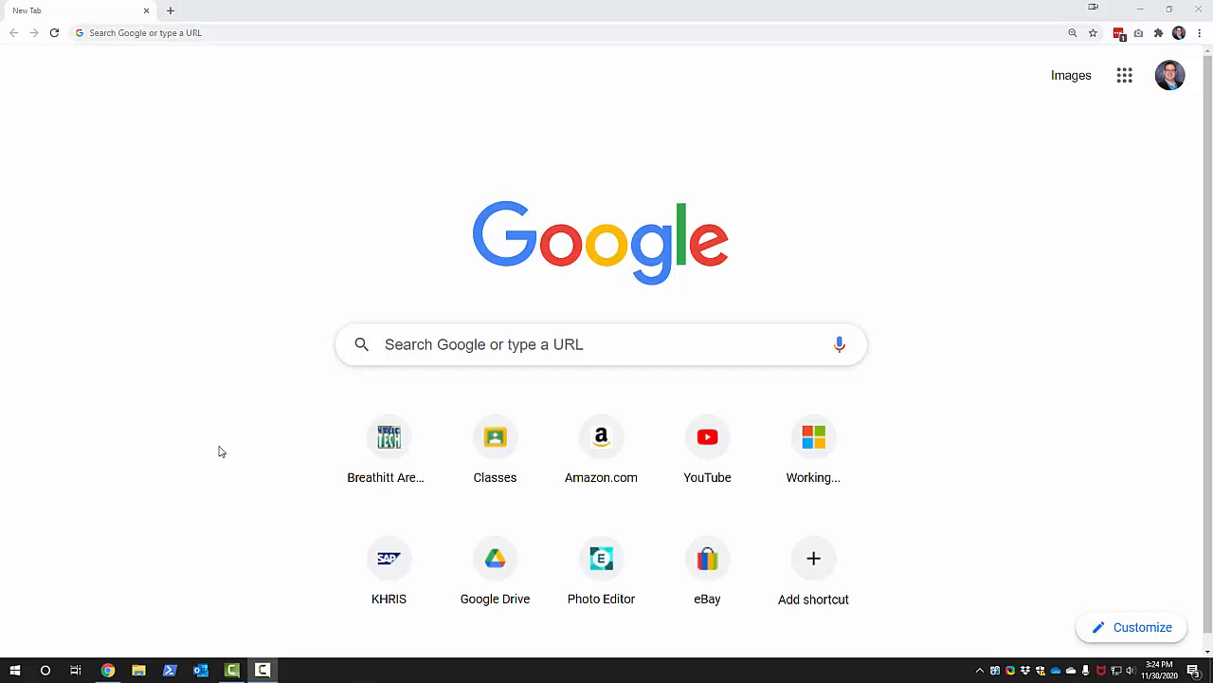
pyautogui.moveTo(208, 447)
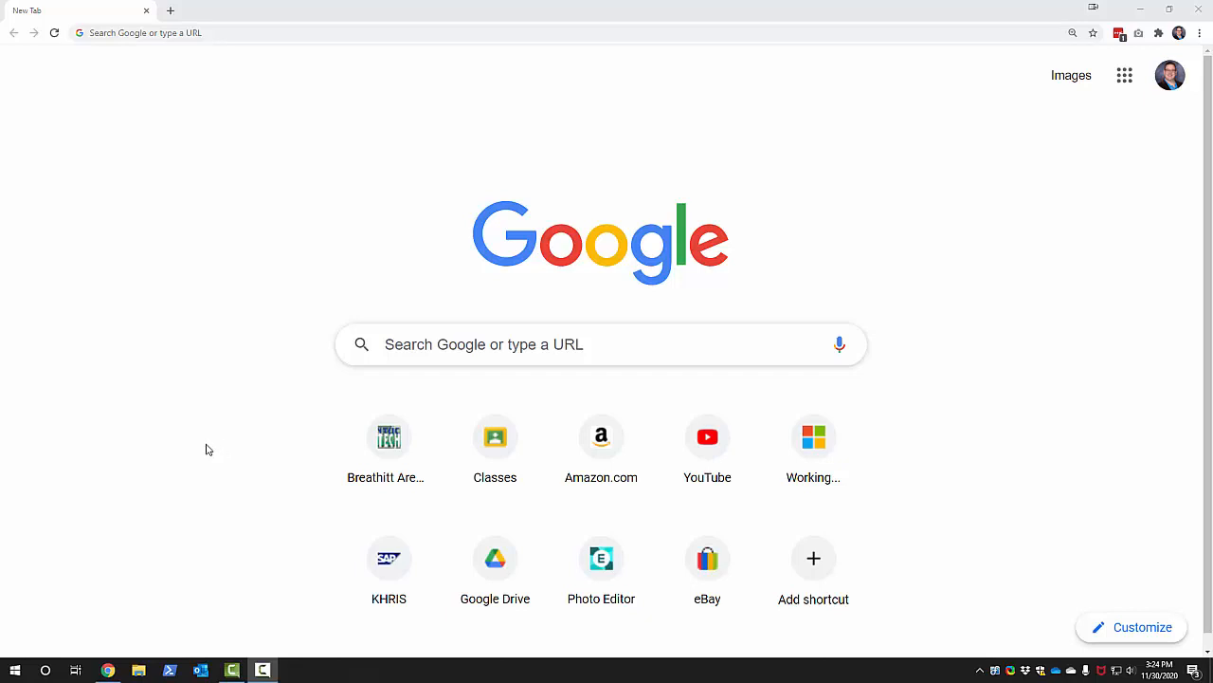
pyautogui.moveTo(271, 239)
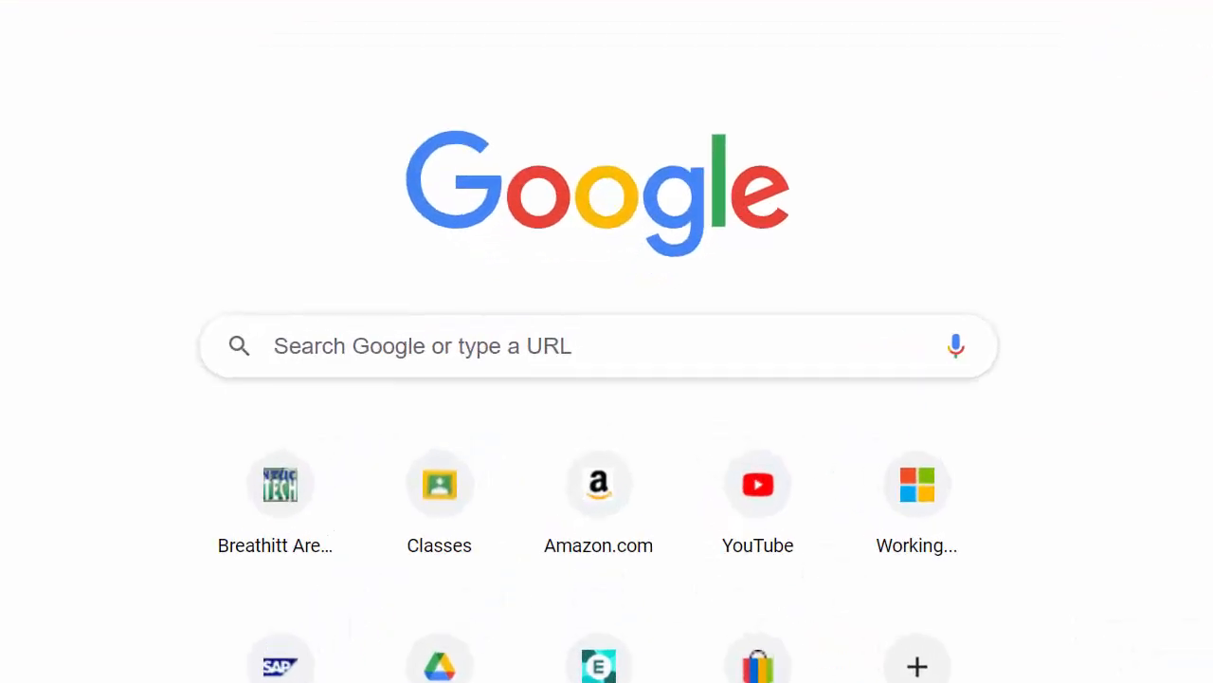
# Search Google for "obs studio" to find the OBS Project site
pyautogui.write('obs studio')
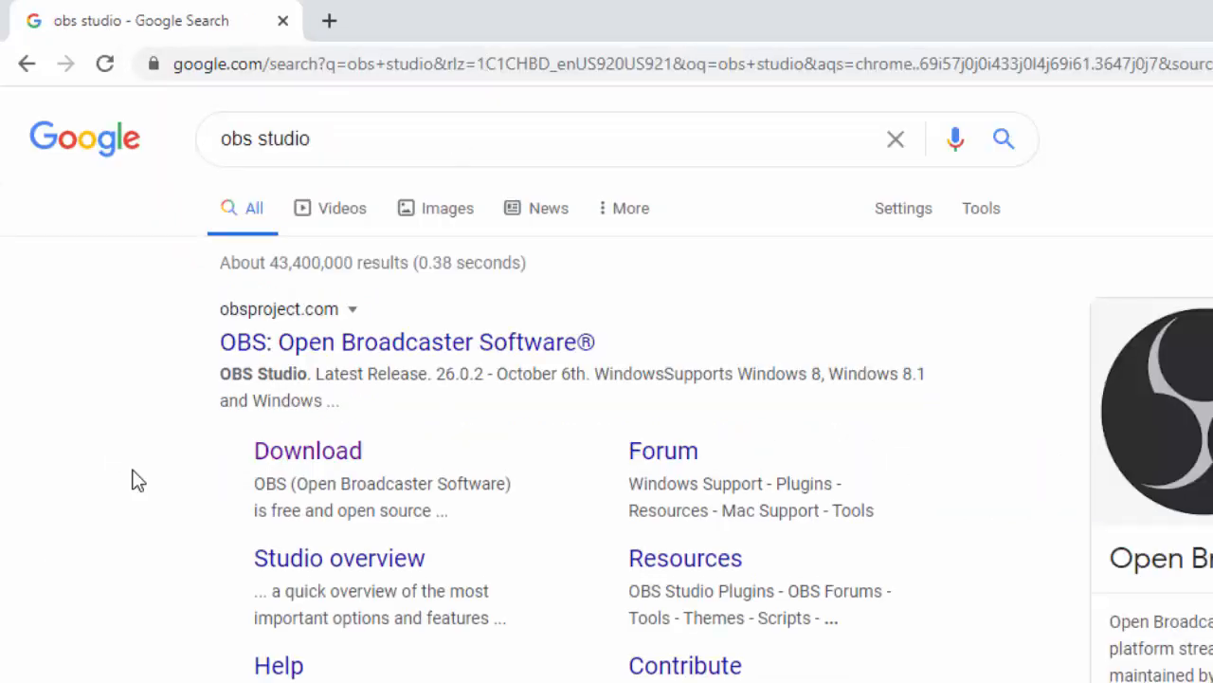
pyautogui.moveTo(304, 370)
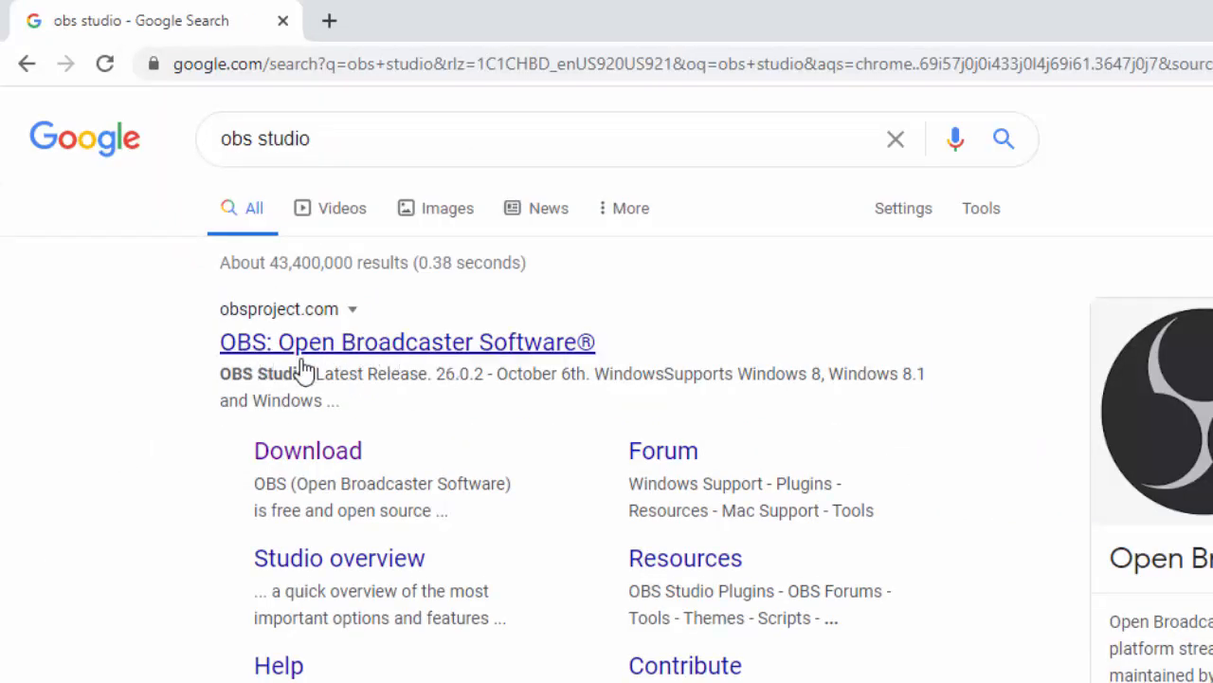
pyautogui.moveTo(308, 452)
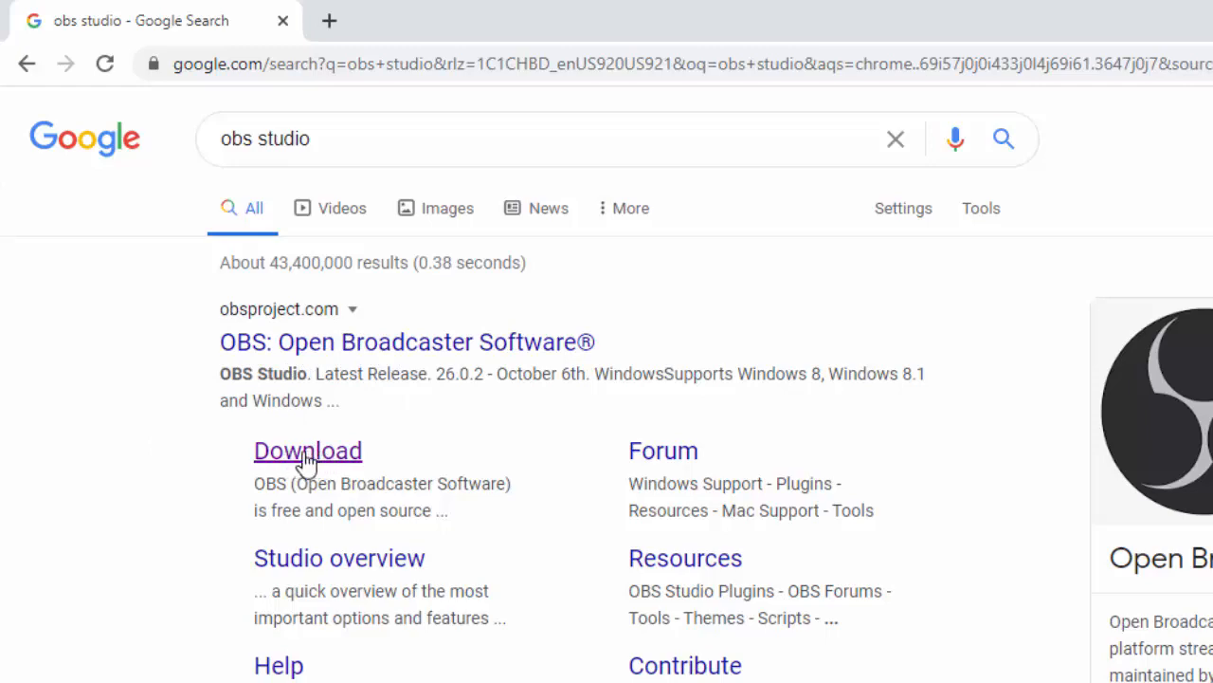
# Download the OBS Studio 26.0.2 Windows installer from the OBS Project site and launch it
pyautogui.click(307, 452)
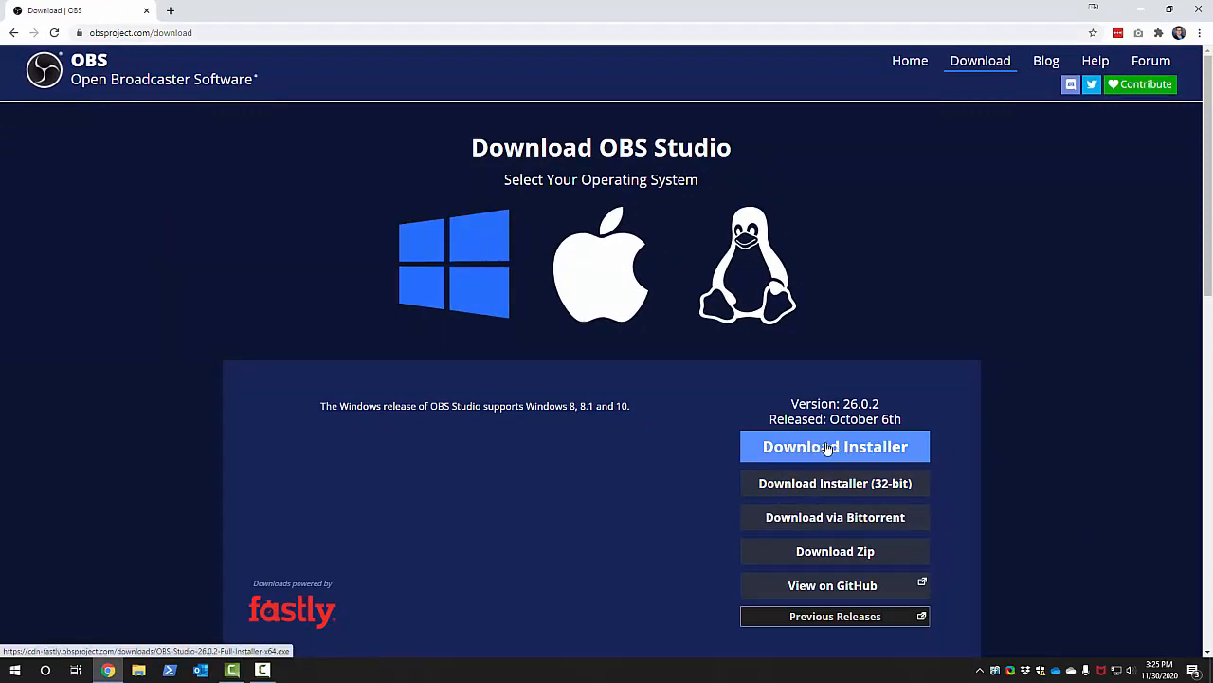
pyautogui.click(834, 448)
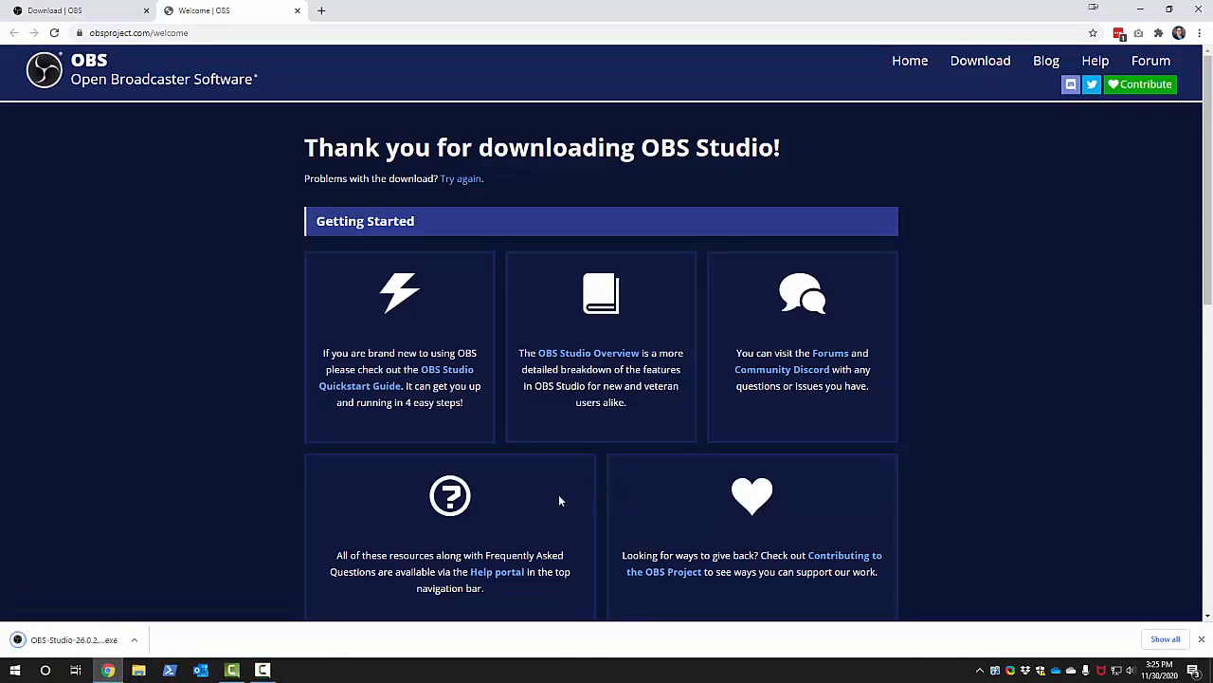
pyautogui.moveTo(224, 562)
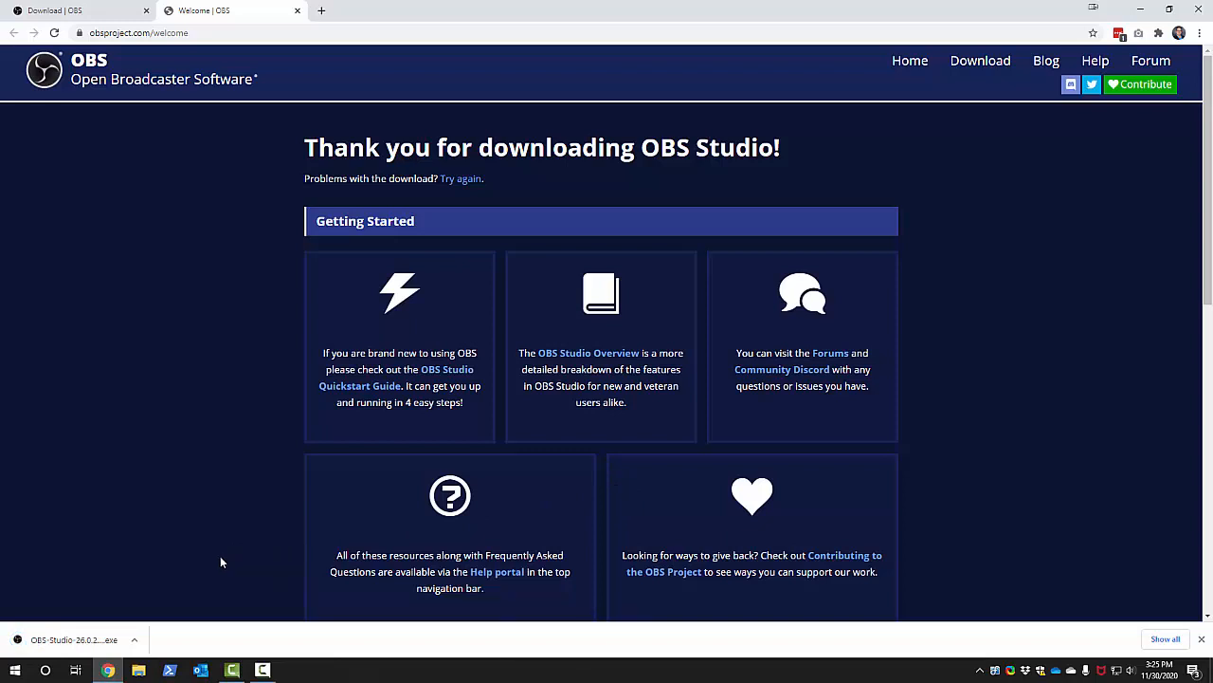
pyautogui.click(74, 639)
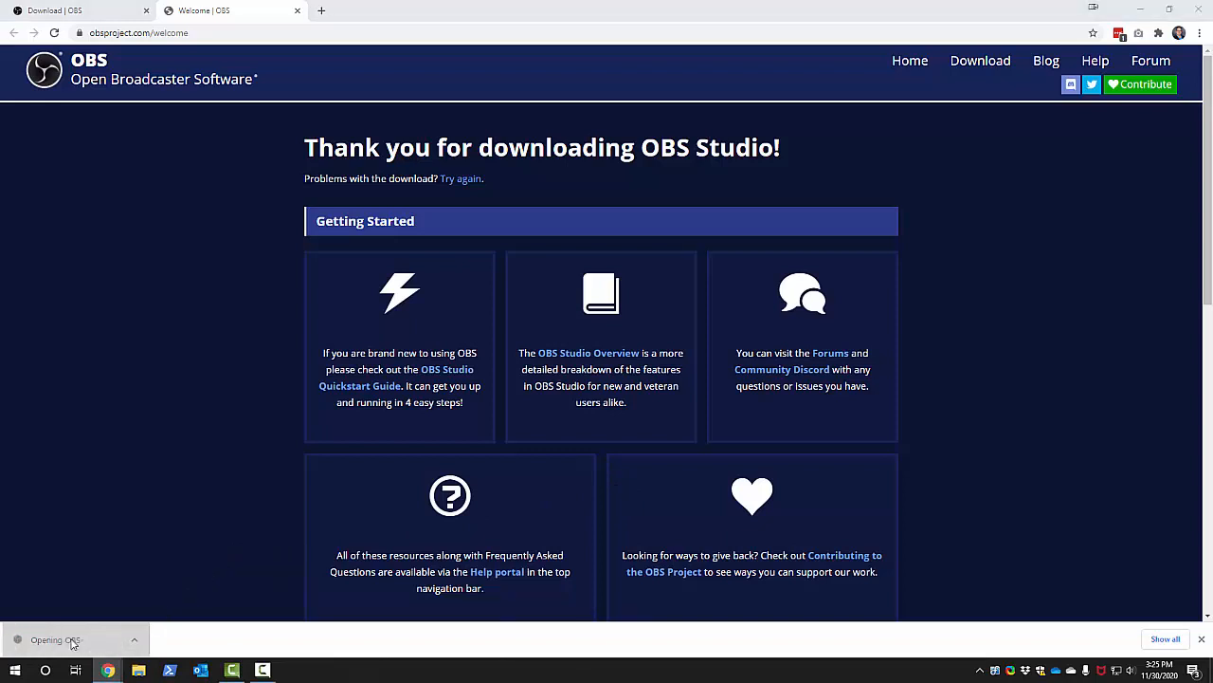
pyautogui.moveTo(260, 551)
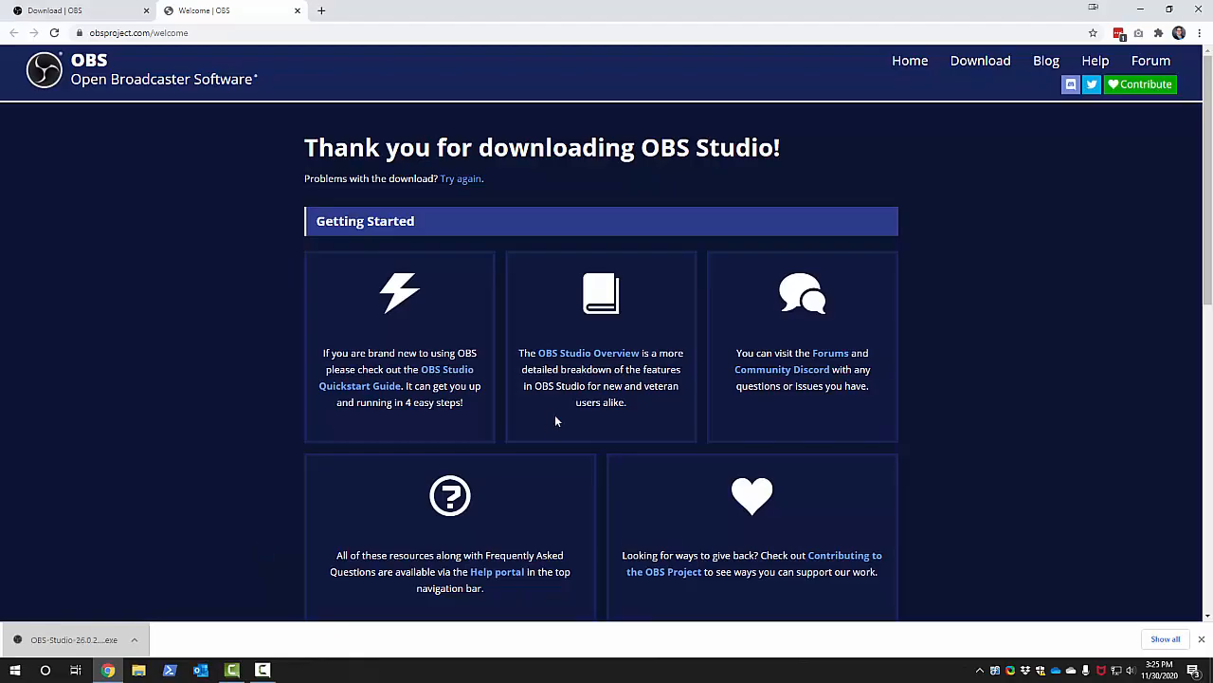
# Install OBS Studio 26.0.2 to the default Program Files folder, accepting the license, and finish with Launch OBS checked
pyautogui.click(74, 639)
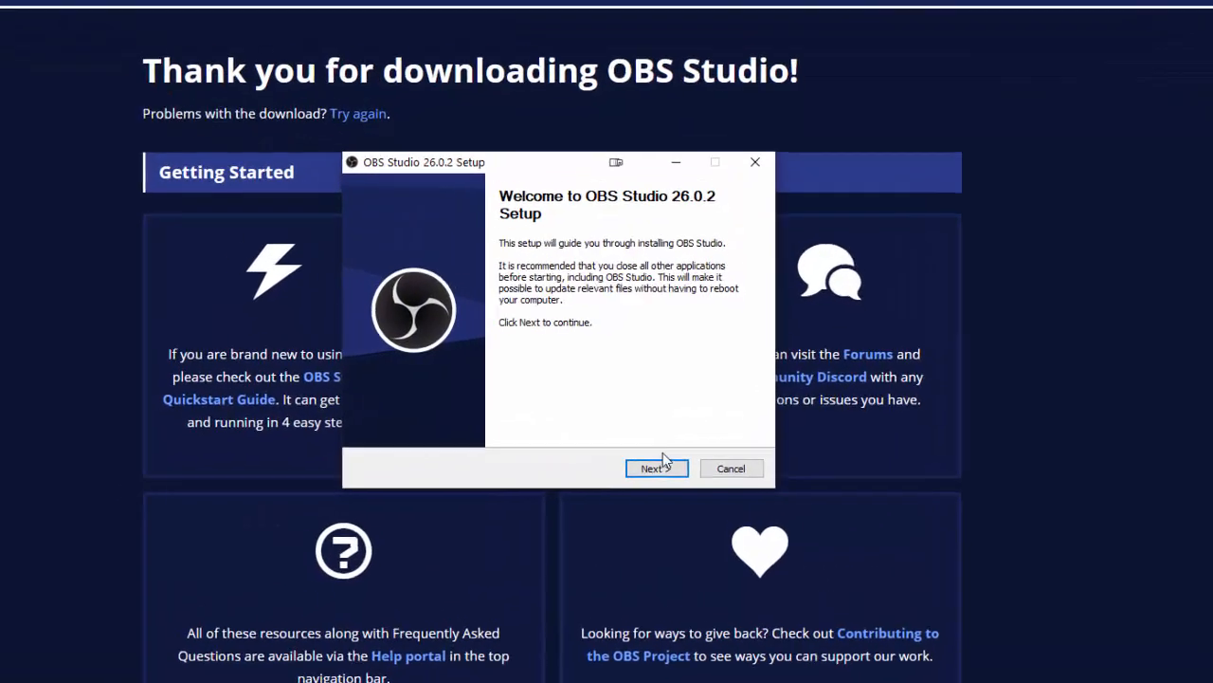
pyautogui.click(656, 466)
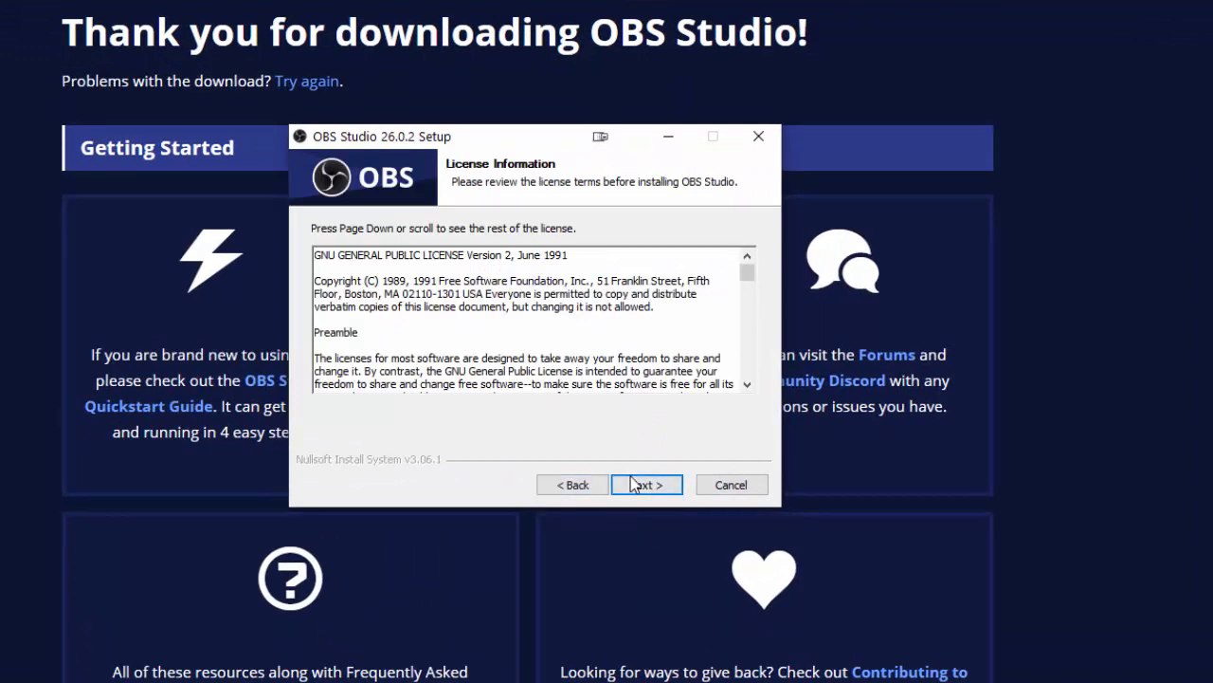
pyautogui.click(645, 486)
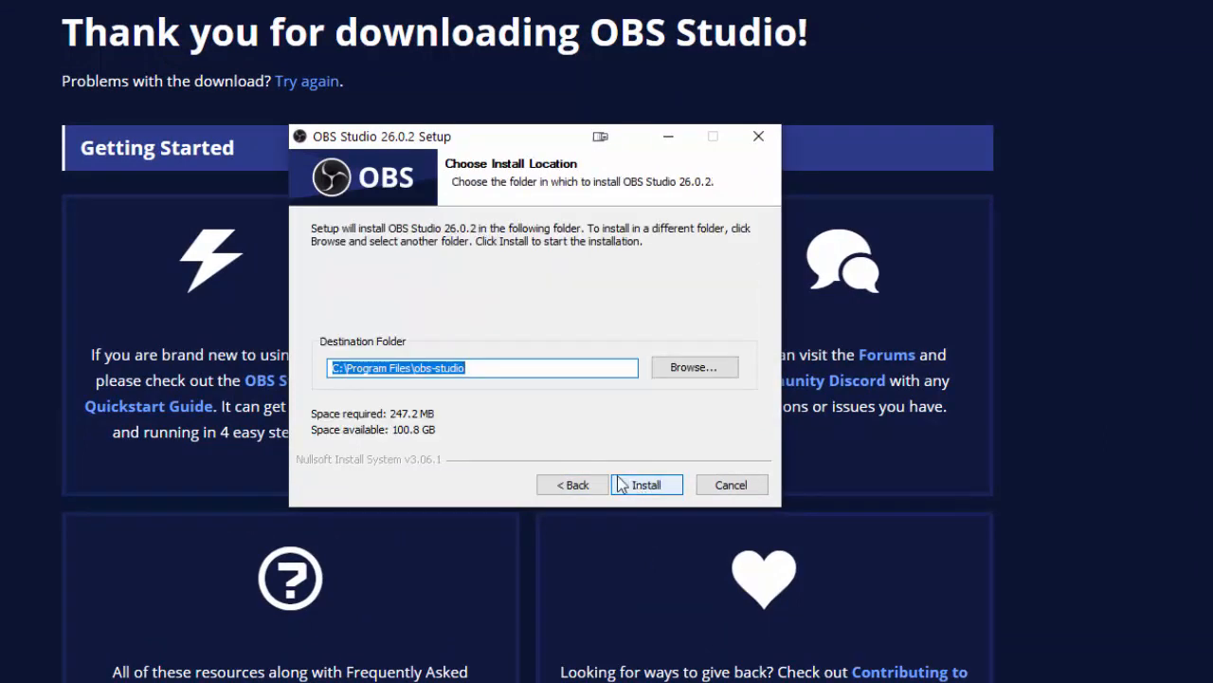
pyautogui.click(645, 486)
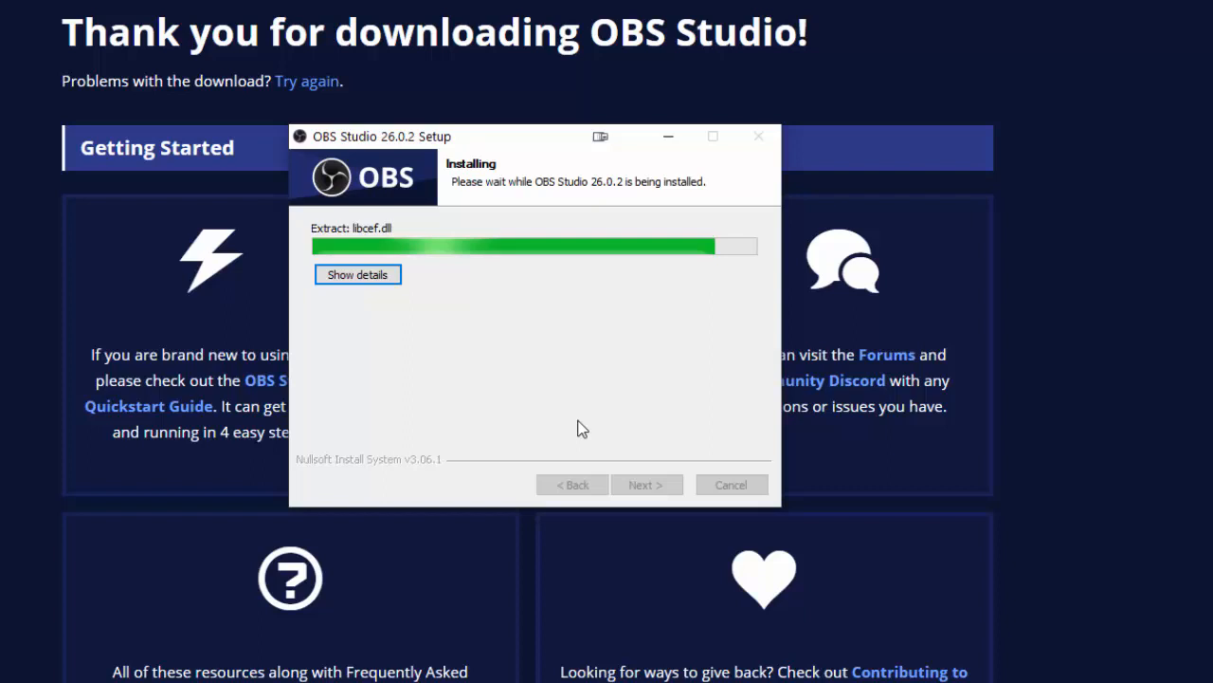
pyautogui.moveTo(635, 436)
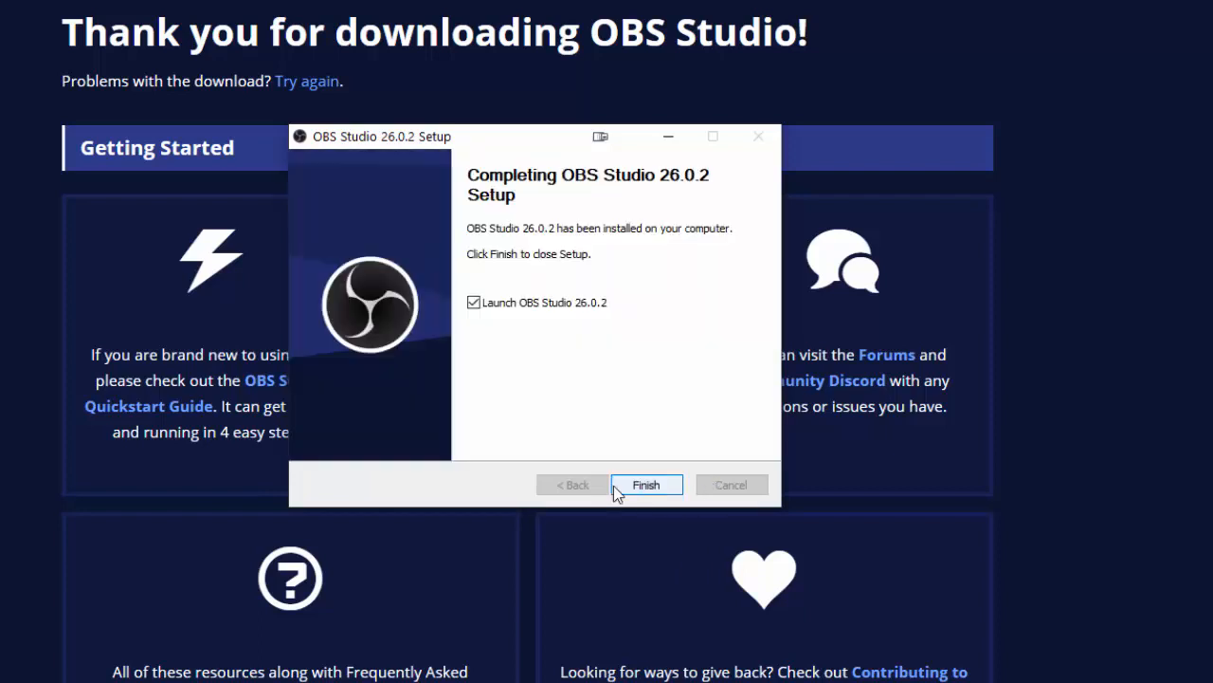
pyautogui.moveTo(548, 304)
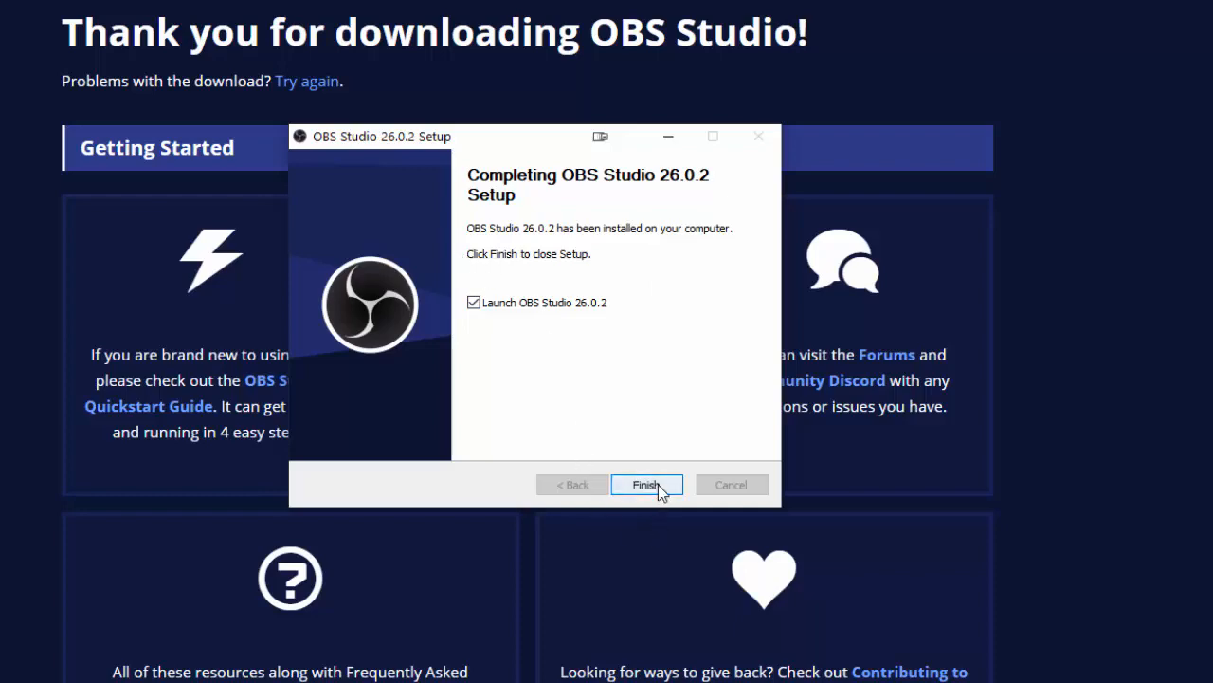
pyautogui.click(647, 486)
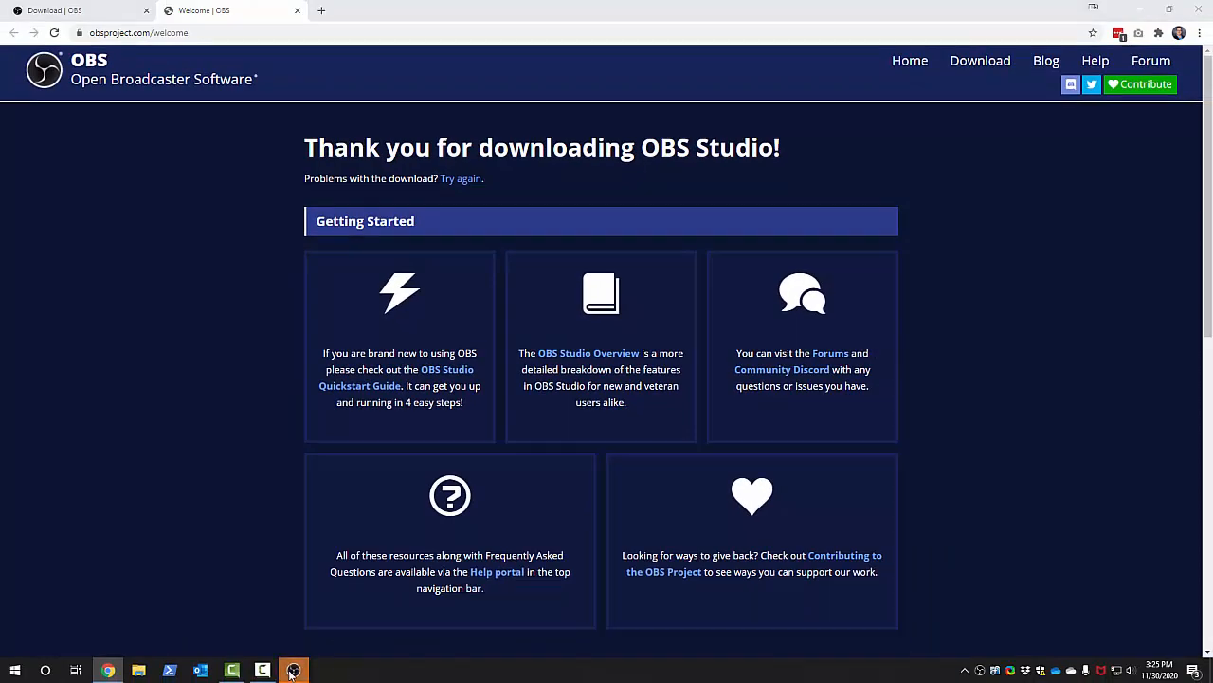
pyautogui.moveTo(345, 667)
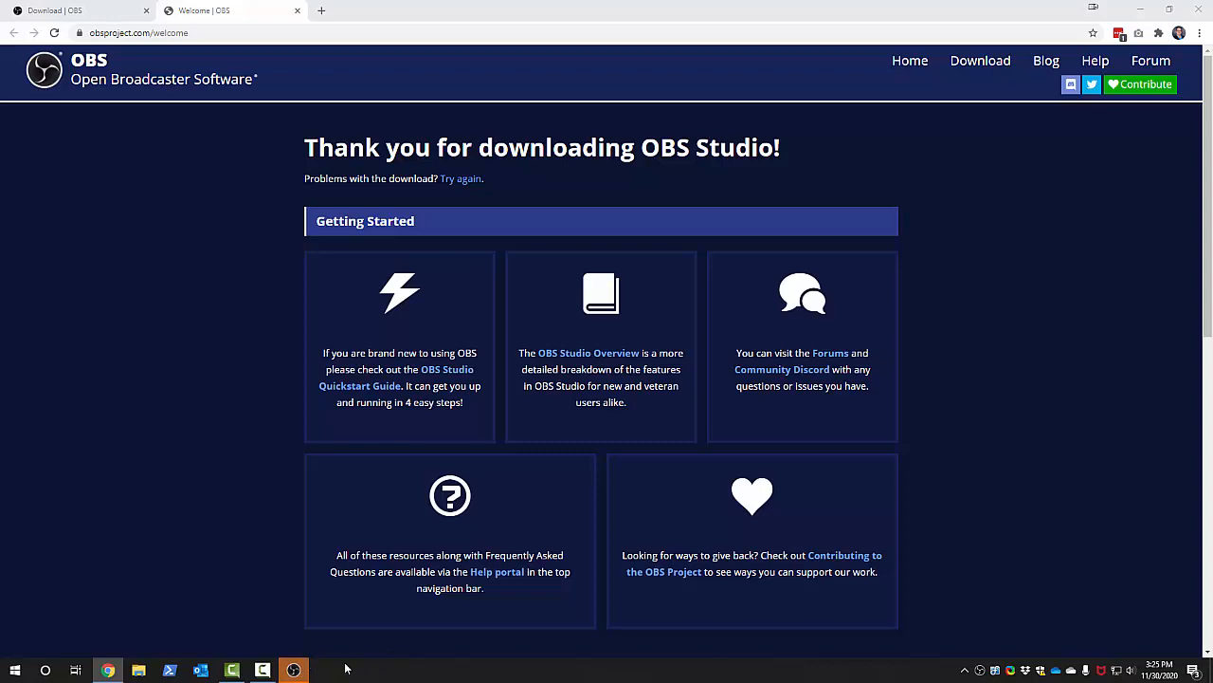
# Run the Auto-Configuration Wizard optimized for recording only at 1920x1080, 30 FPS, and apply the recommended settings
pyautogui.click(292, 669)
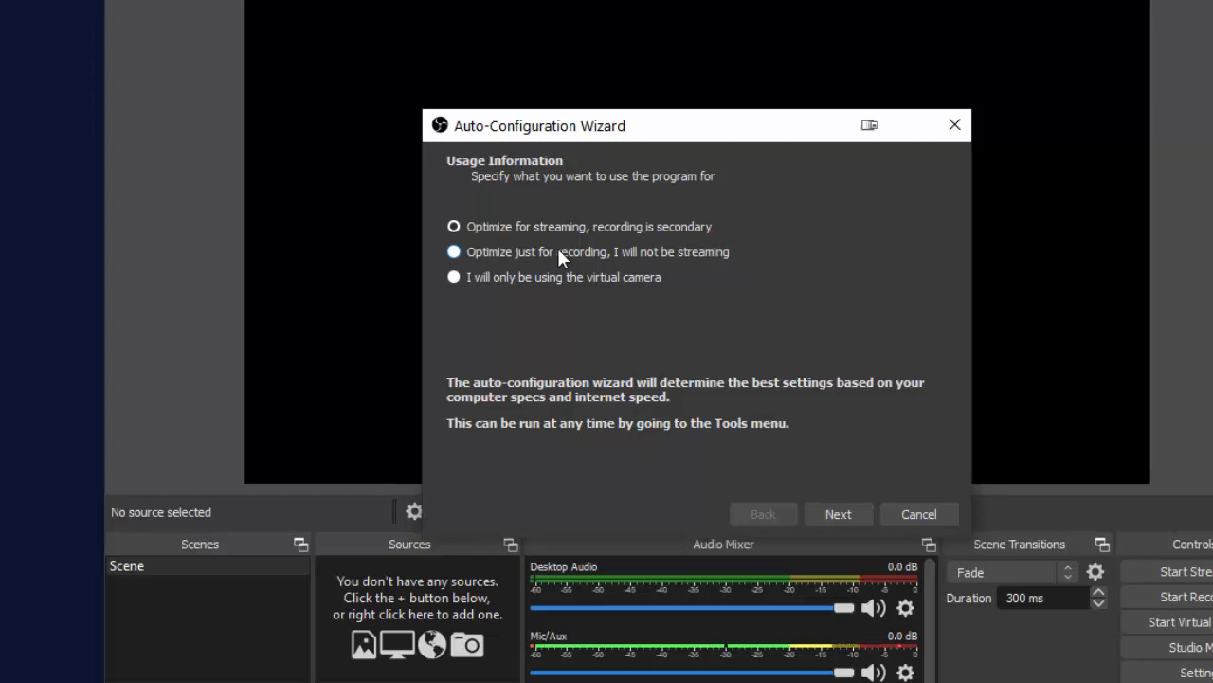
pyautogui.moveTo(520, 262)
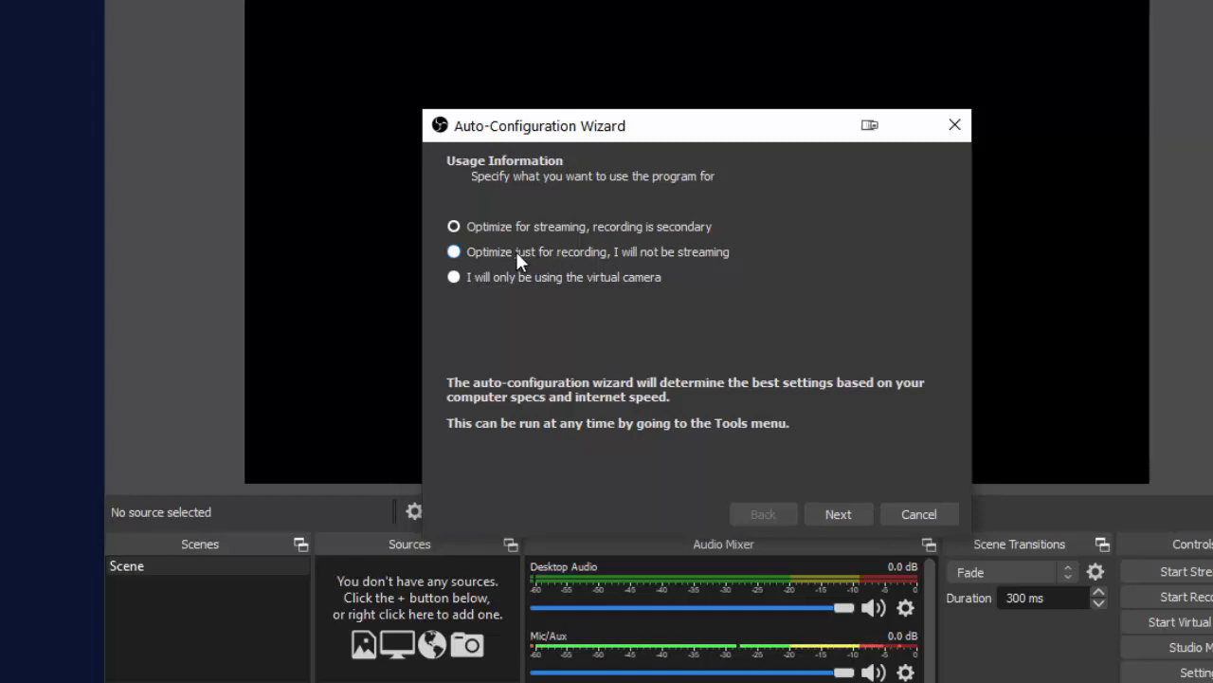
pyautogui.click(453, 250)
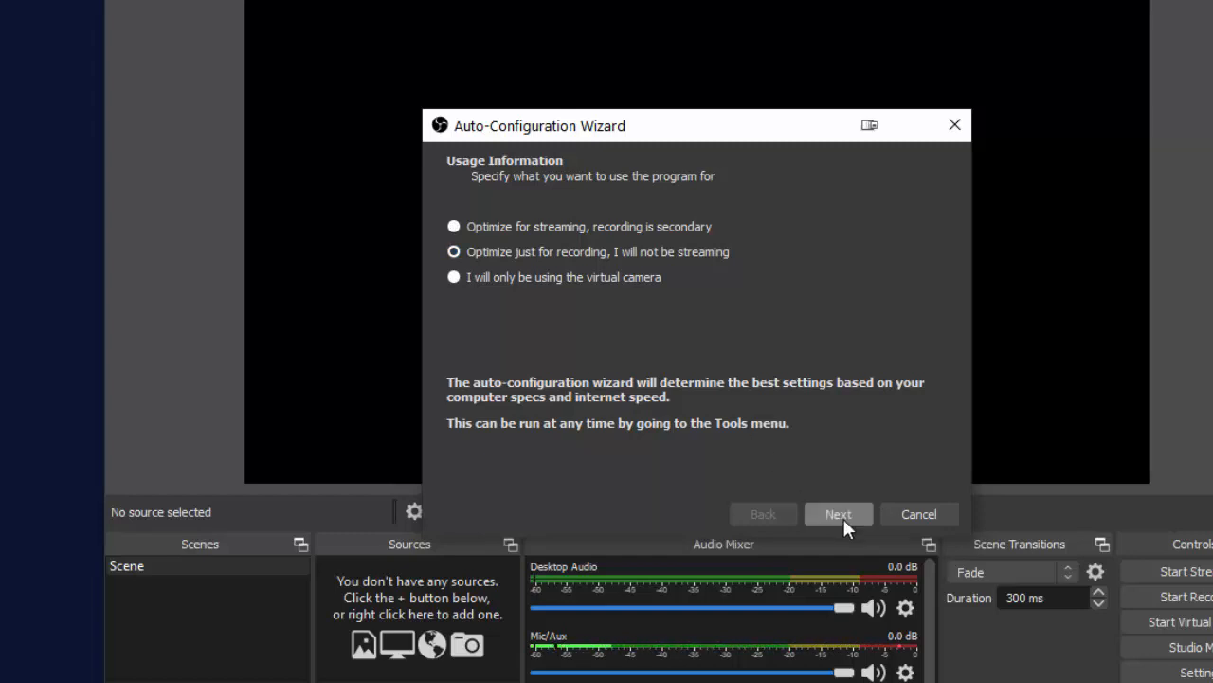
pyautogui.click(838, 512)
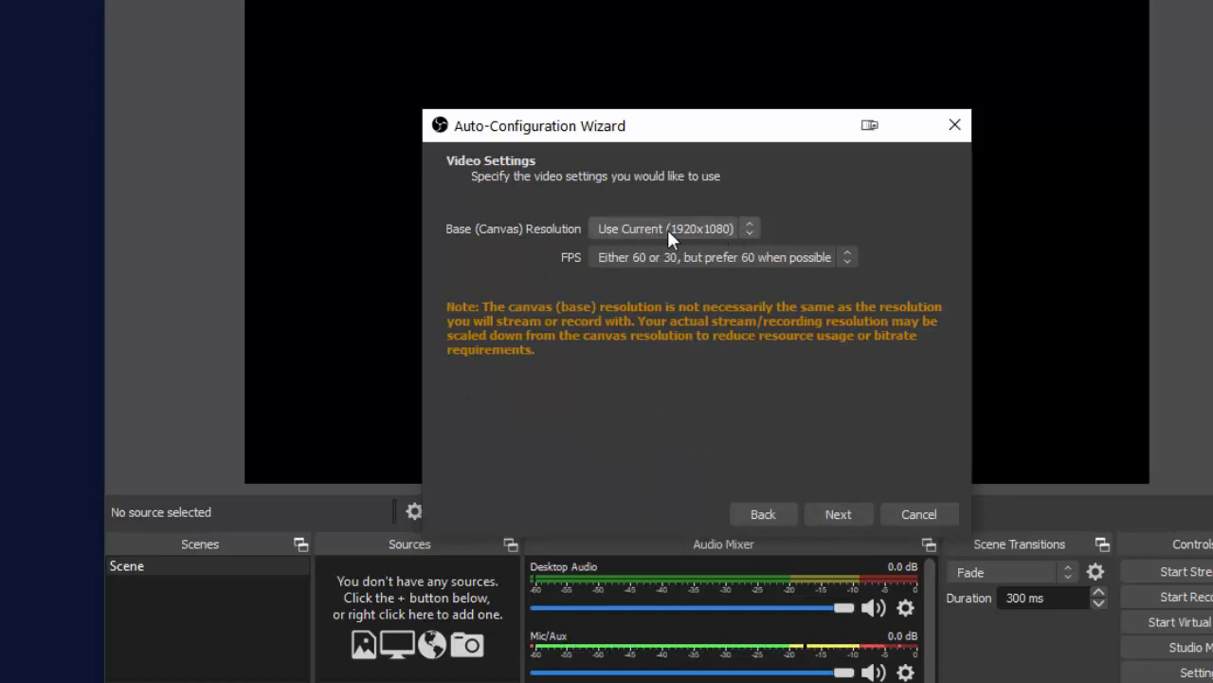
pyautogui.moveTo(680, 243)
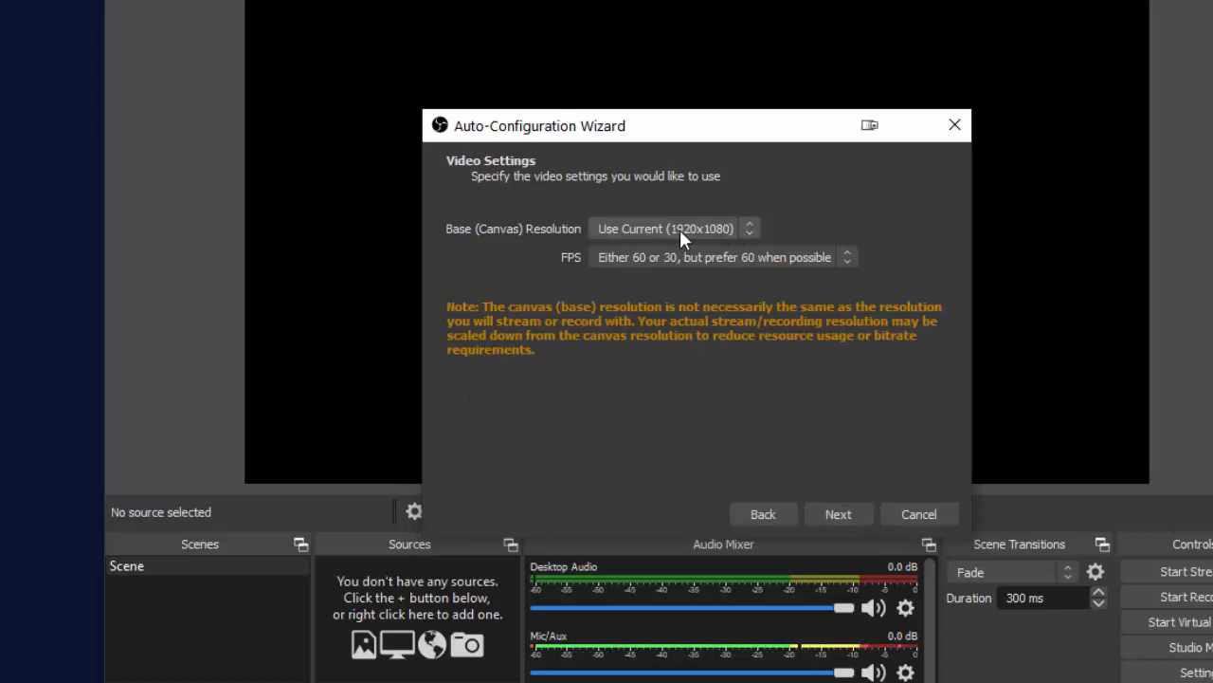
pyautogui.moveTo(667, 227)
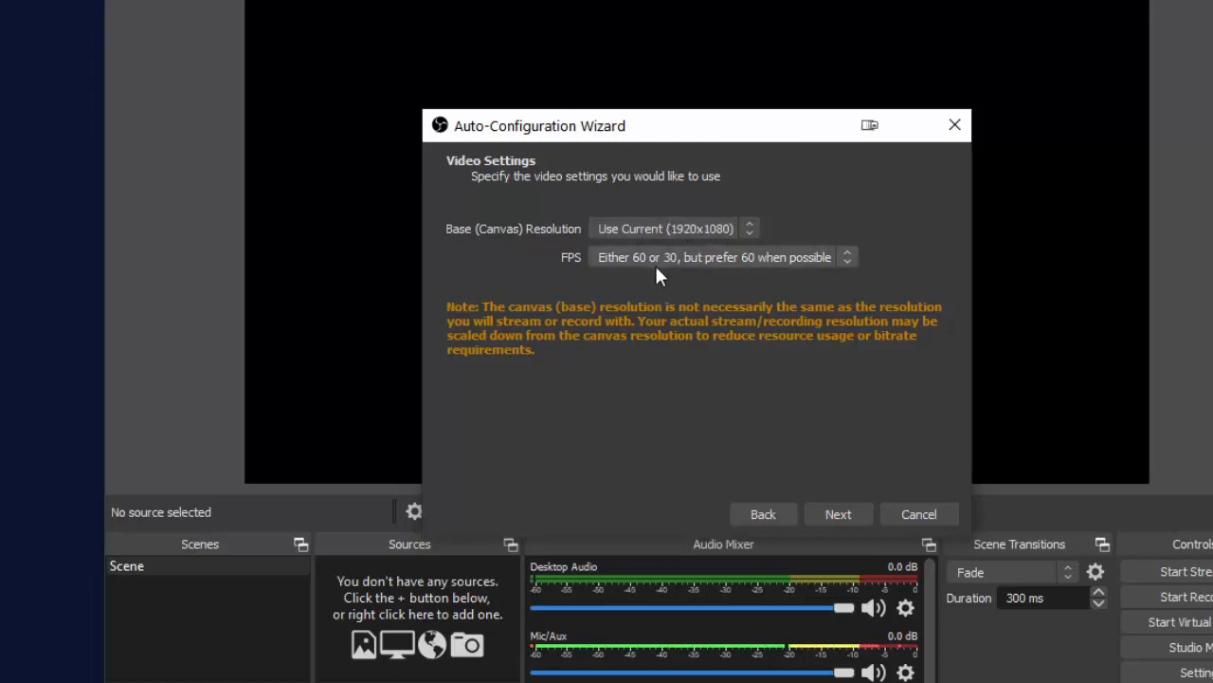
pyautogui.moveTo(622, 262)
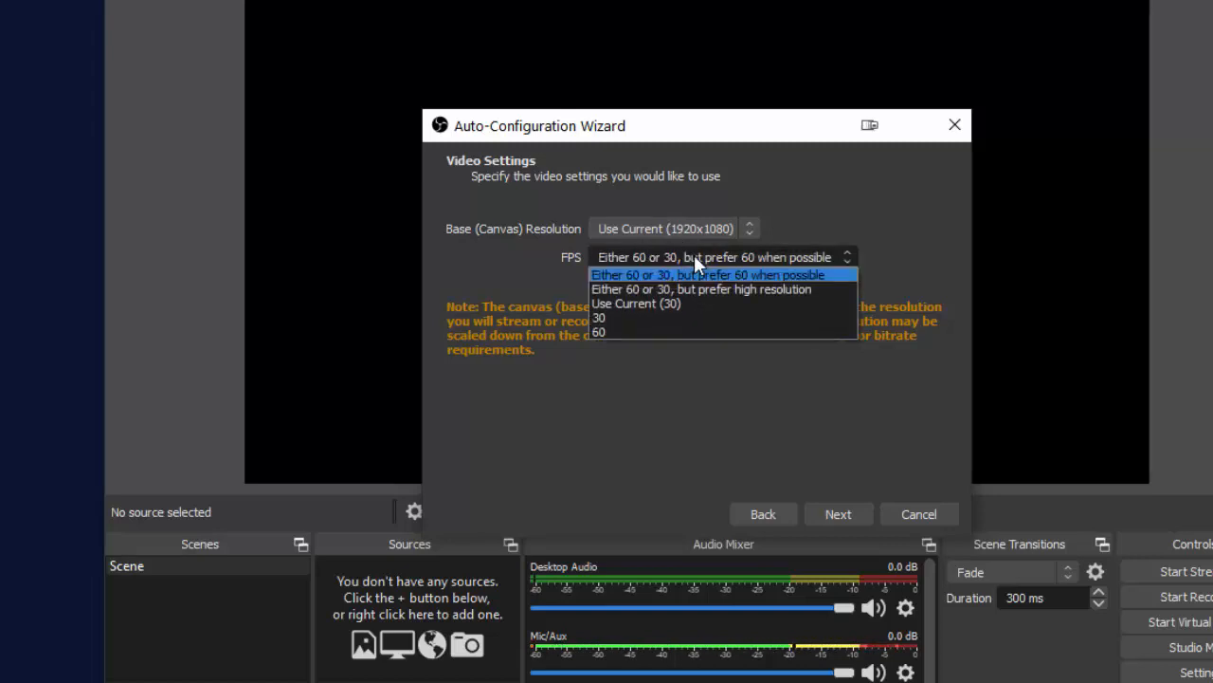
pyautogui.moveTo(664, 303)
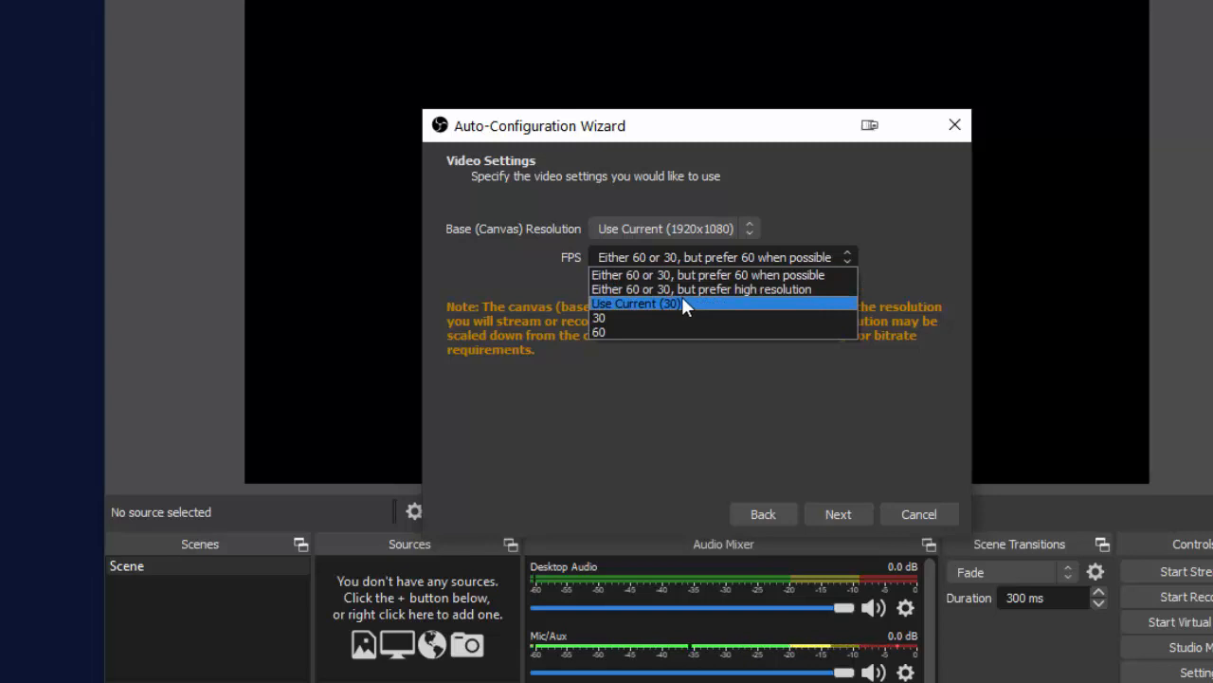
pyautogui.click(599, 319)
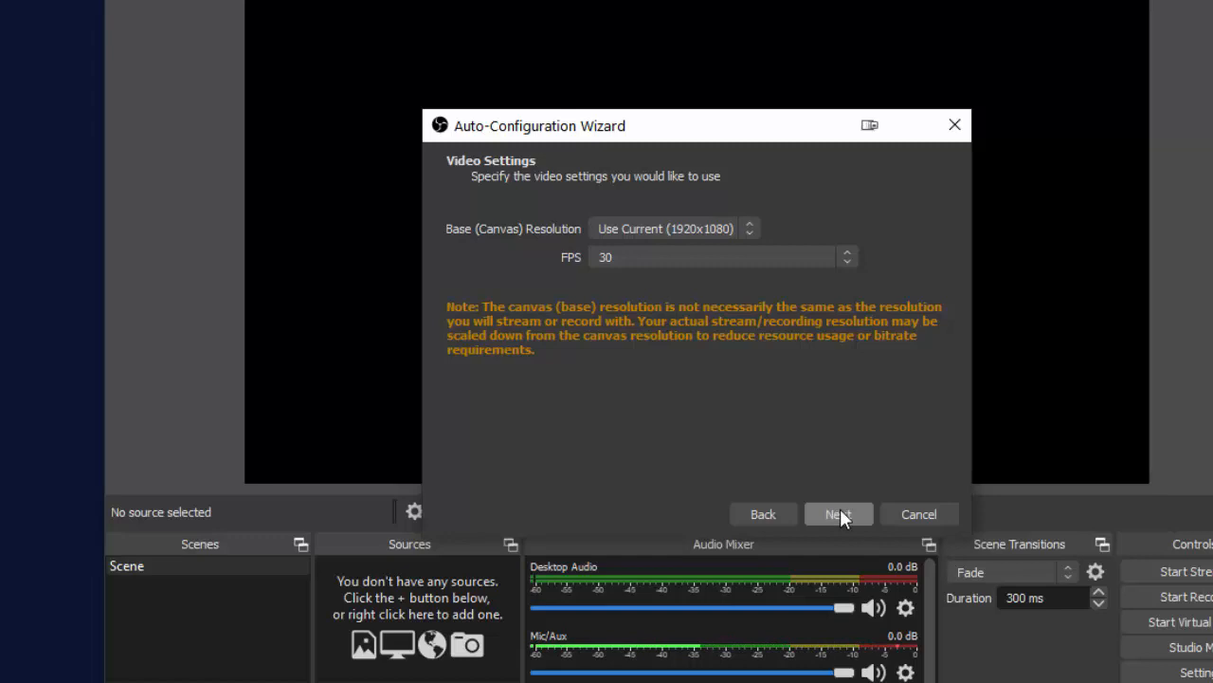
pyautogui.click(838, 514)
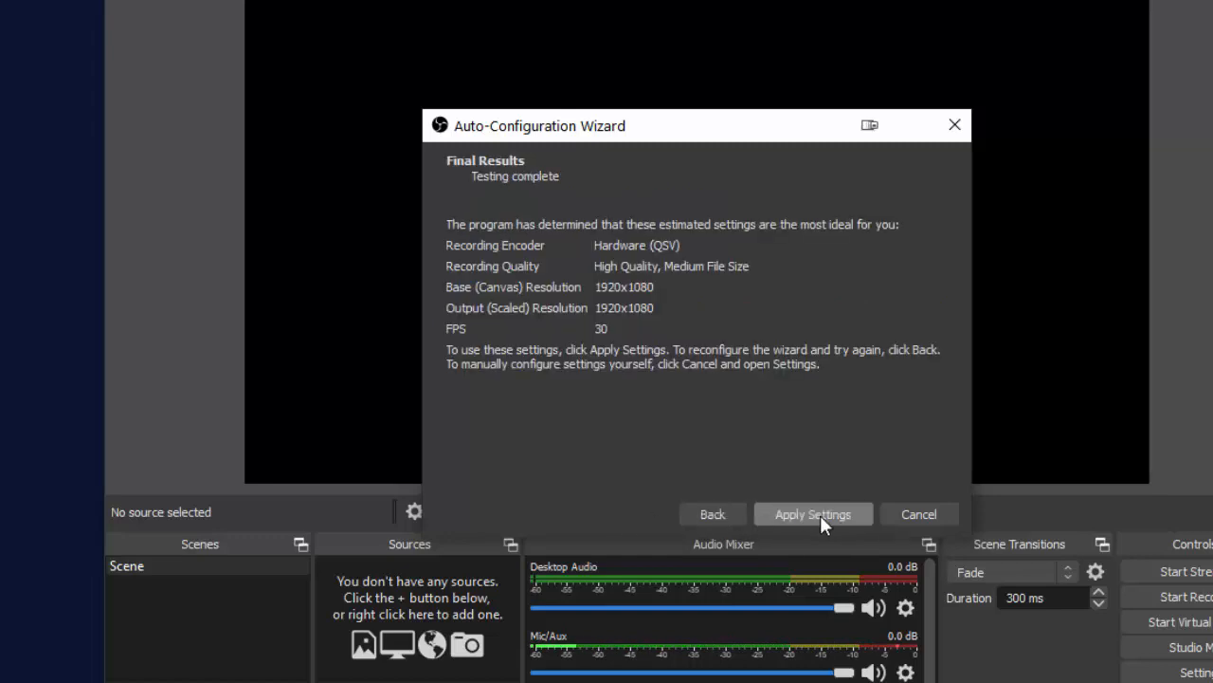
pyautogui.moveTo(811, 516)
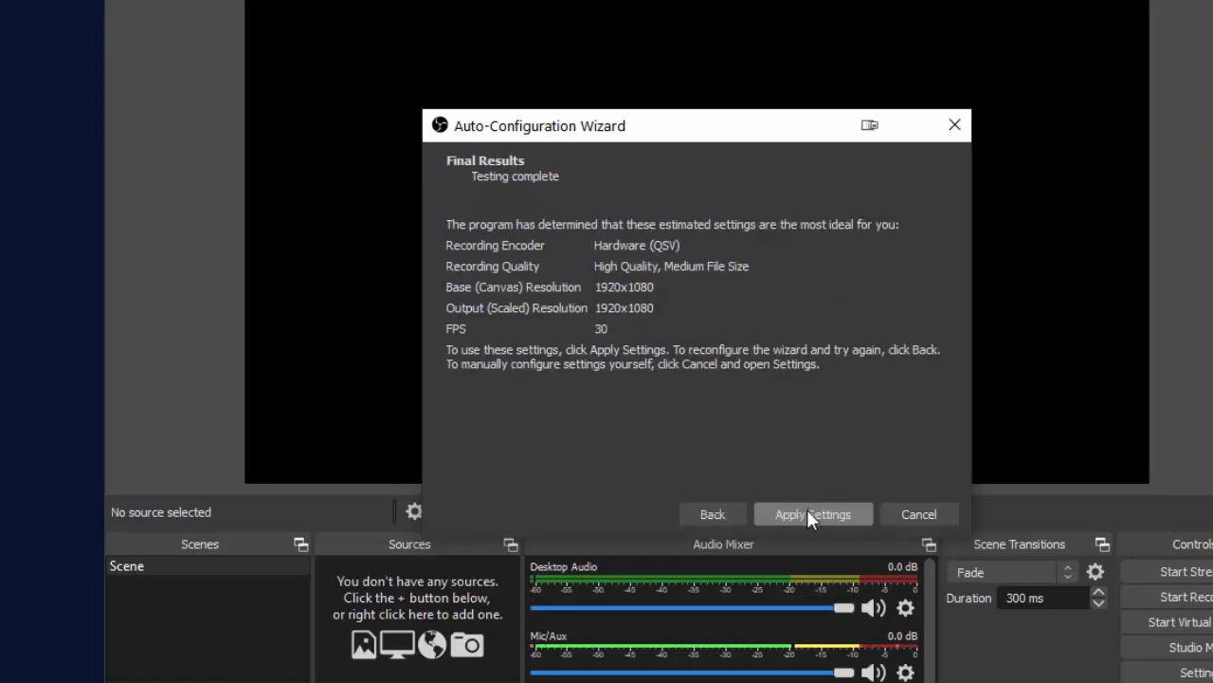
pyautogui.click(811, 512)
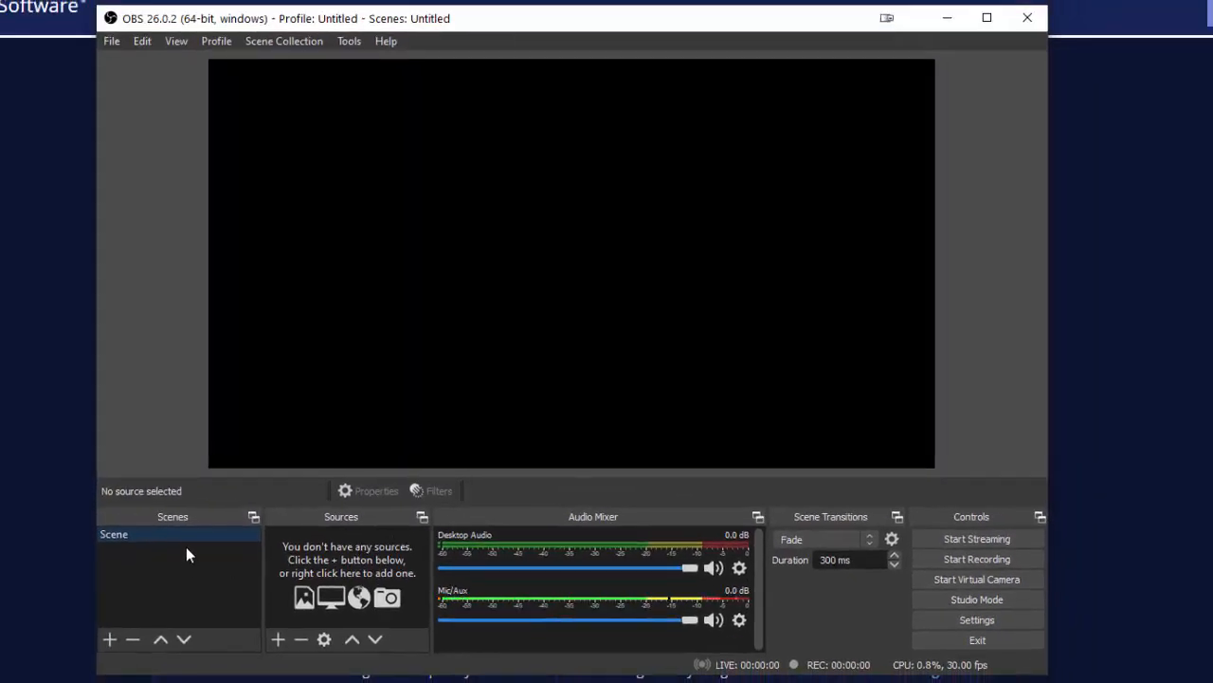
pyautogui.moveTo(341, 616)
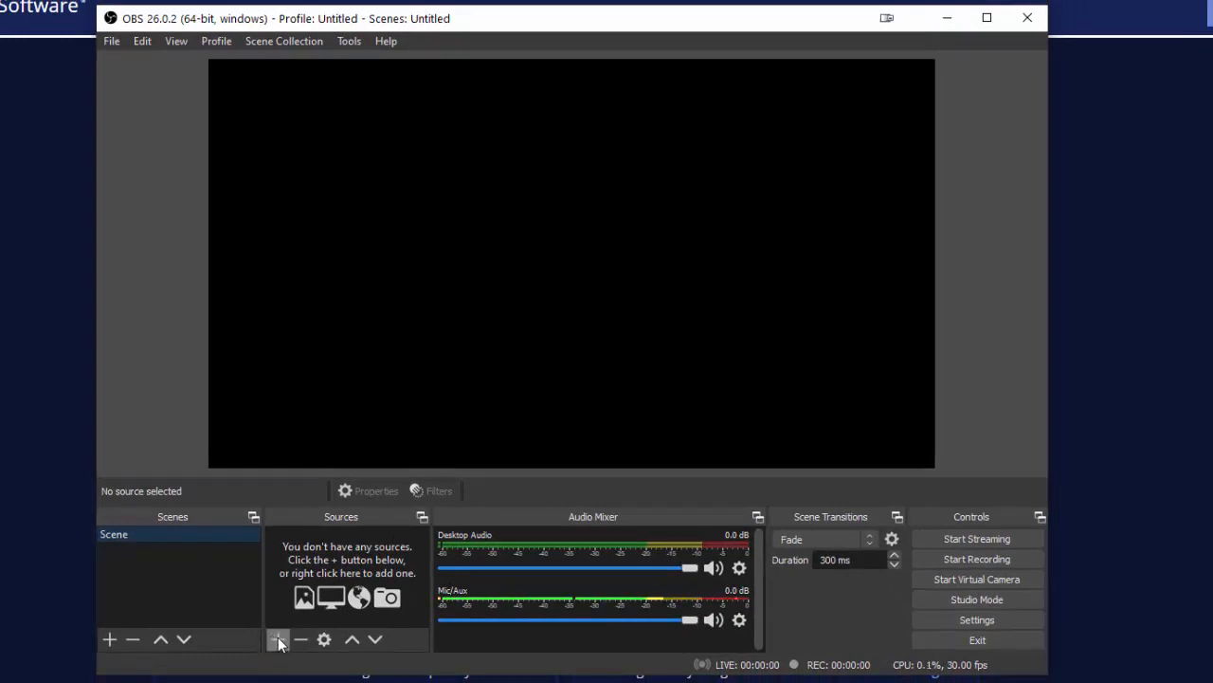
# Add a Display Capture source for Display 1 (1920x1080) with Capture Cursor left enabled
pyautogui.click(279, 639)
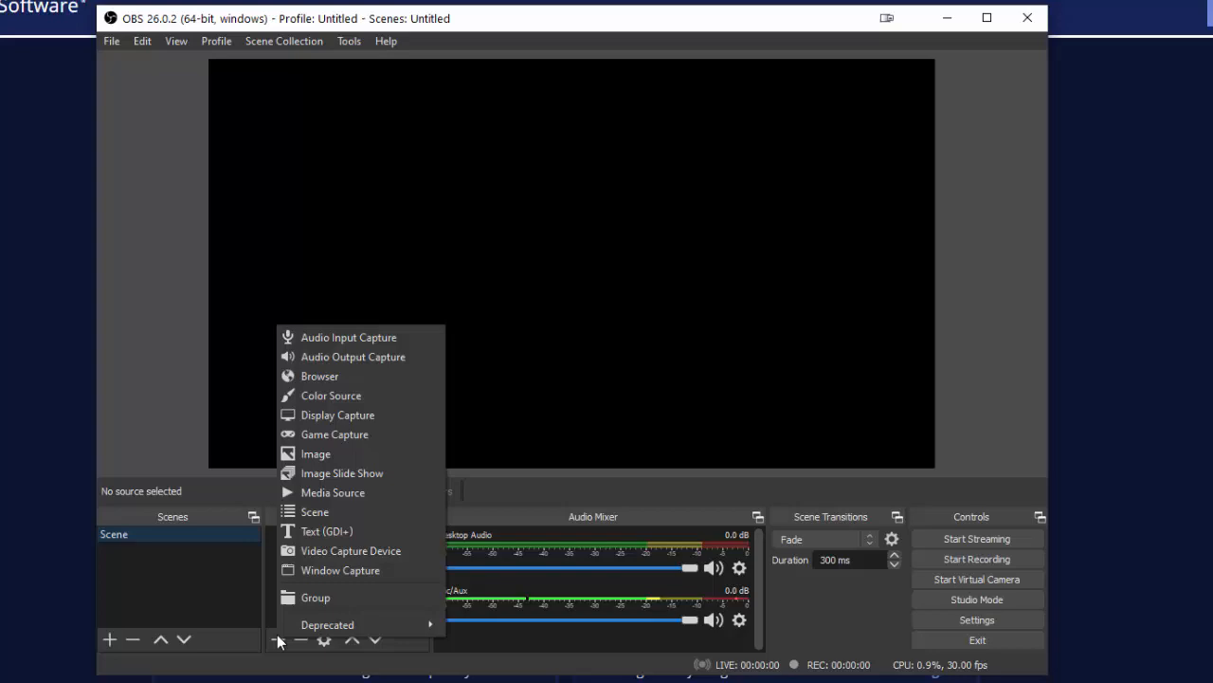
pyautogui.moveTo(337, 416)
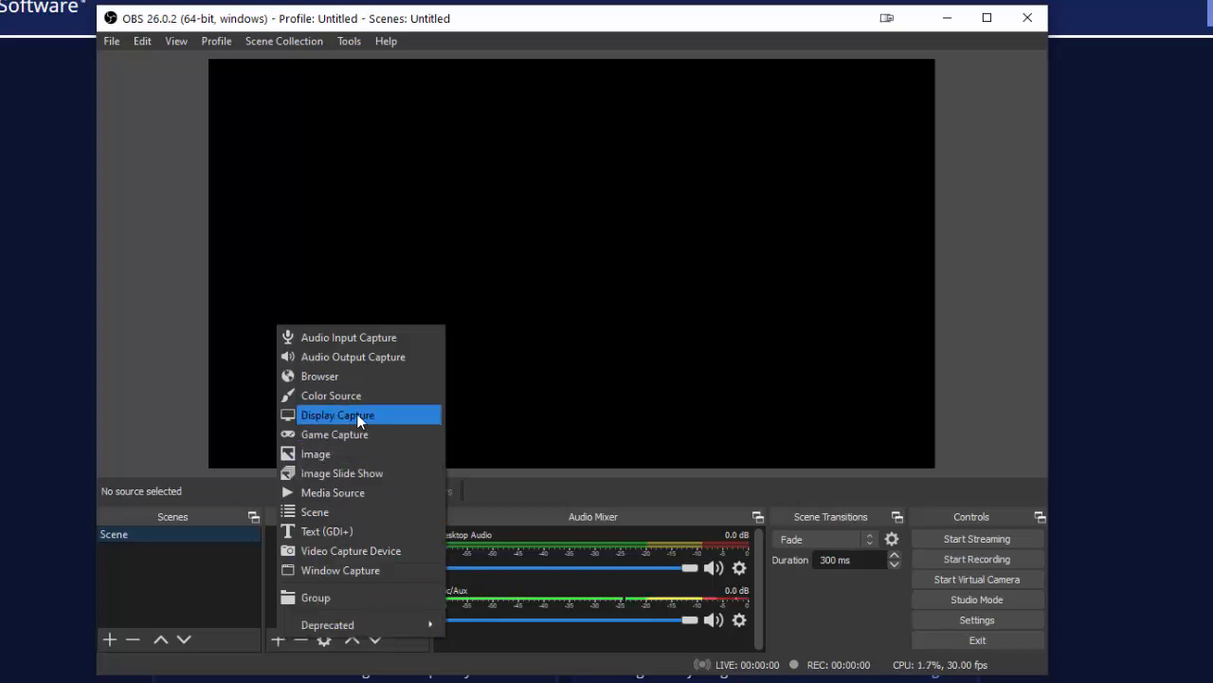
pyautogui.click(337, 414)
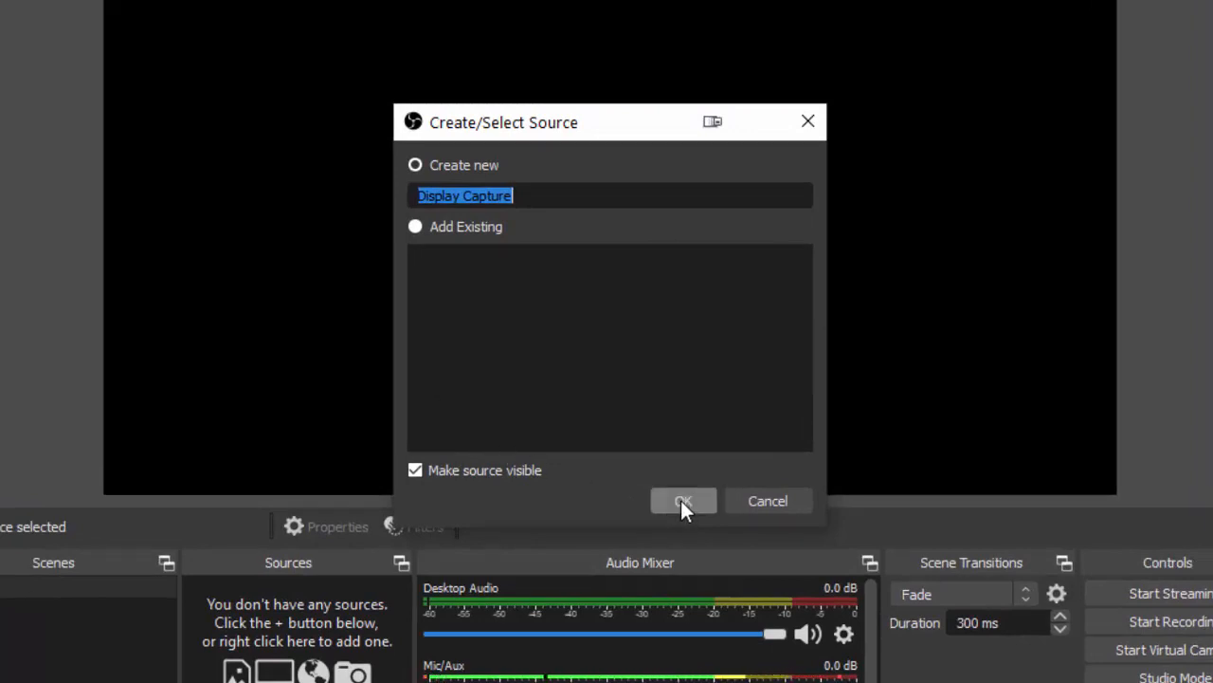
pyautogui.click(682, 501)
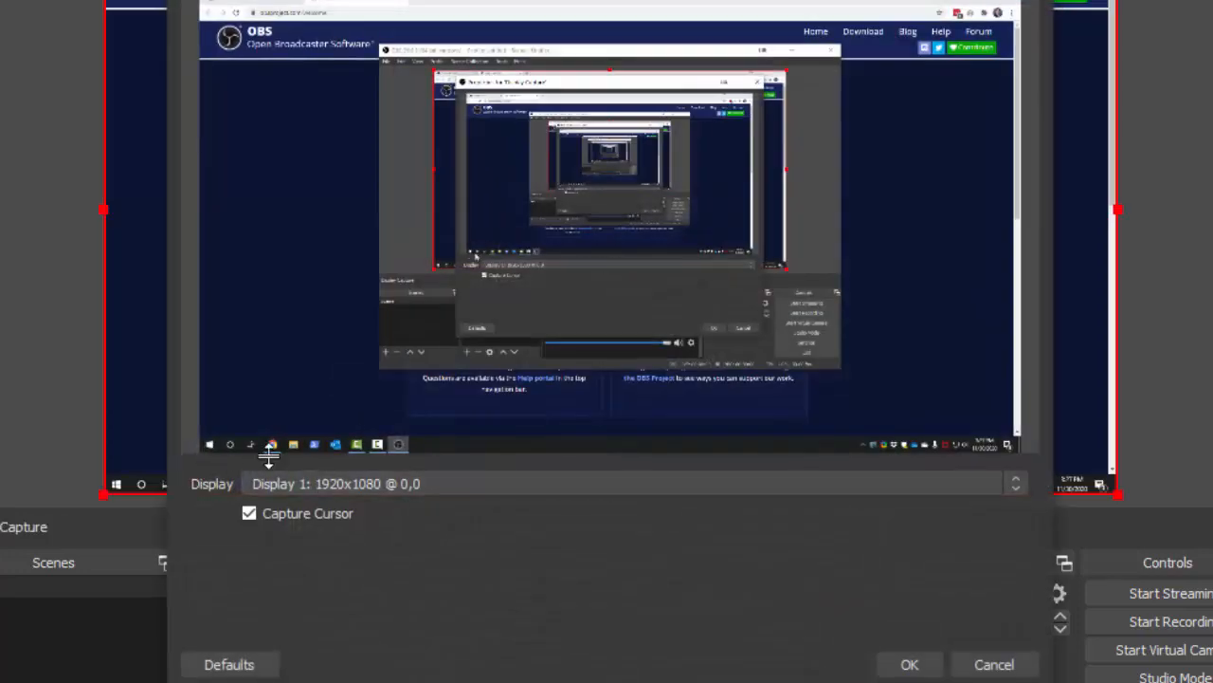
pyautogui.moveTo(476, 500)
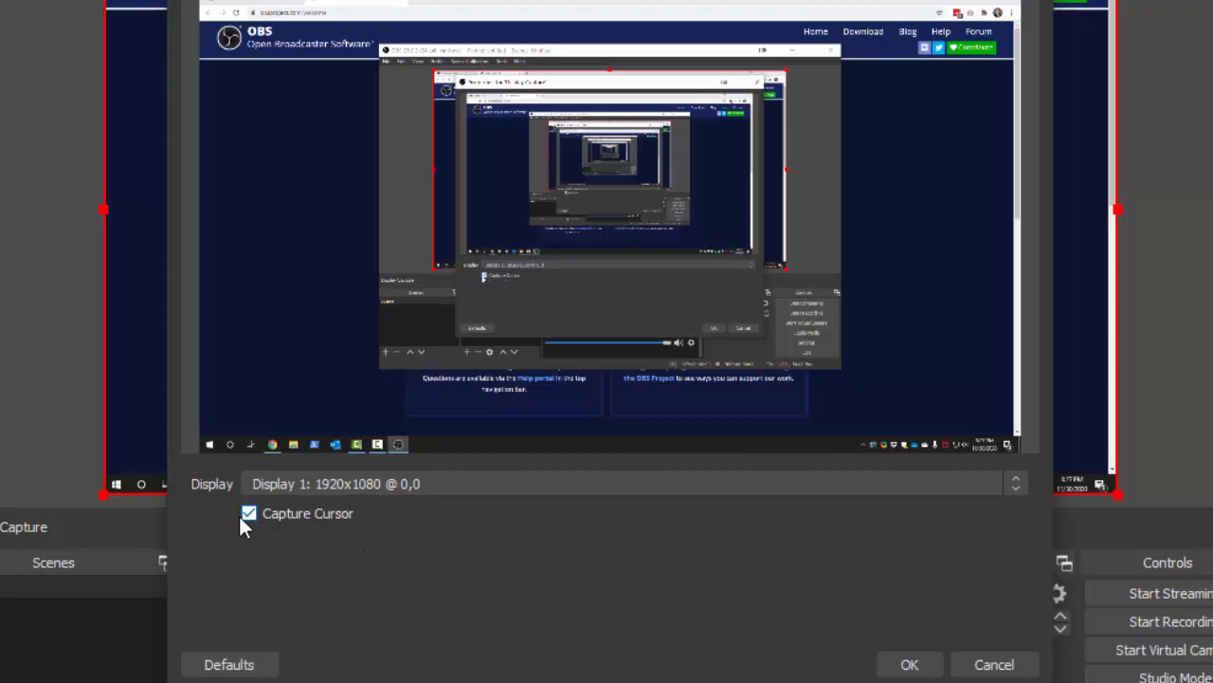
pyautogui.click(248, 512)
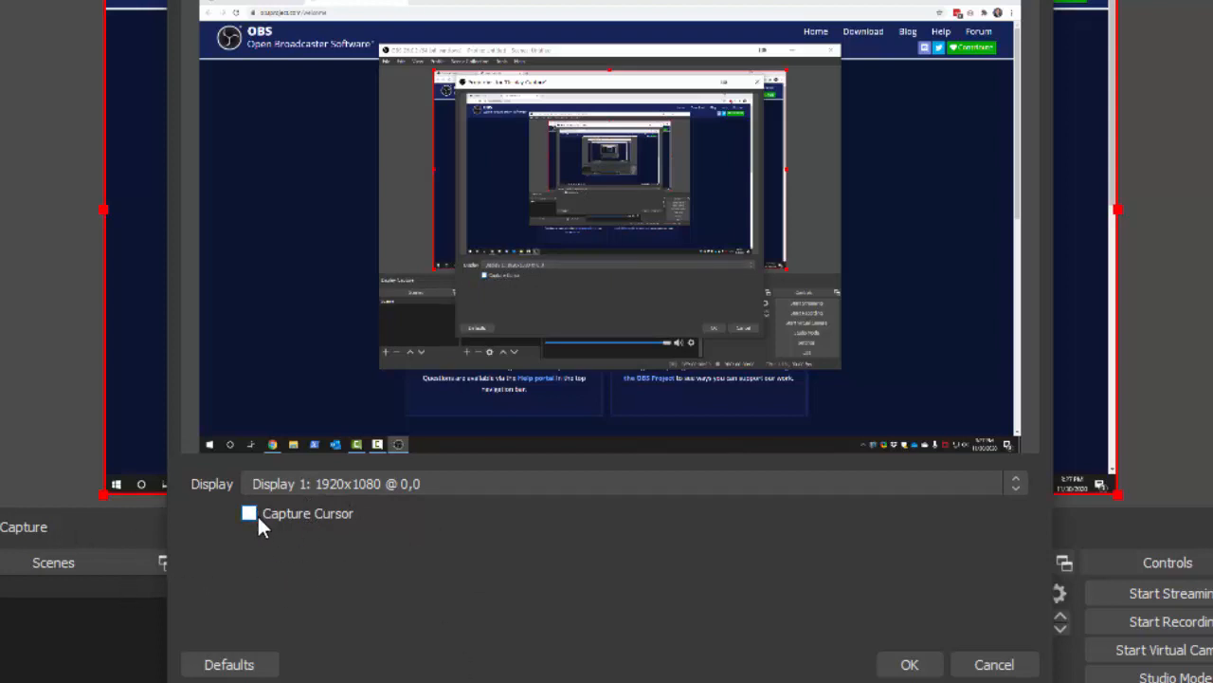
pyautogui.click(249, 512)
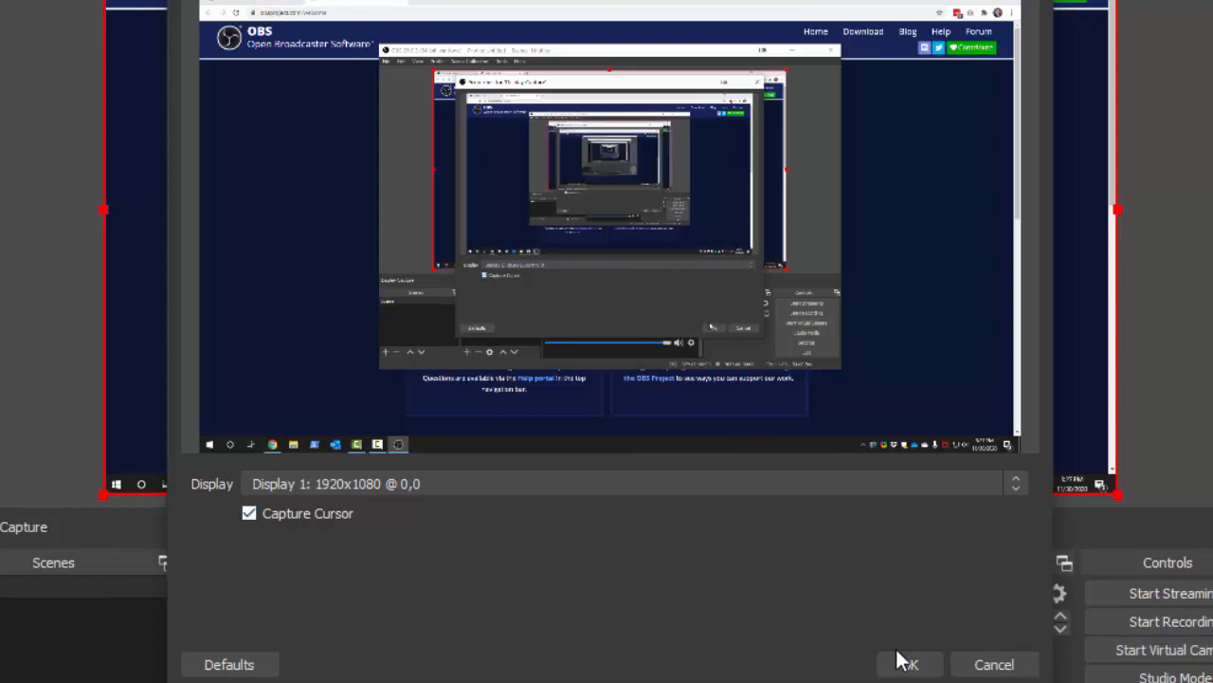
pyautogui.moveTo(581, 512)
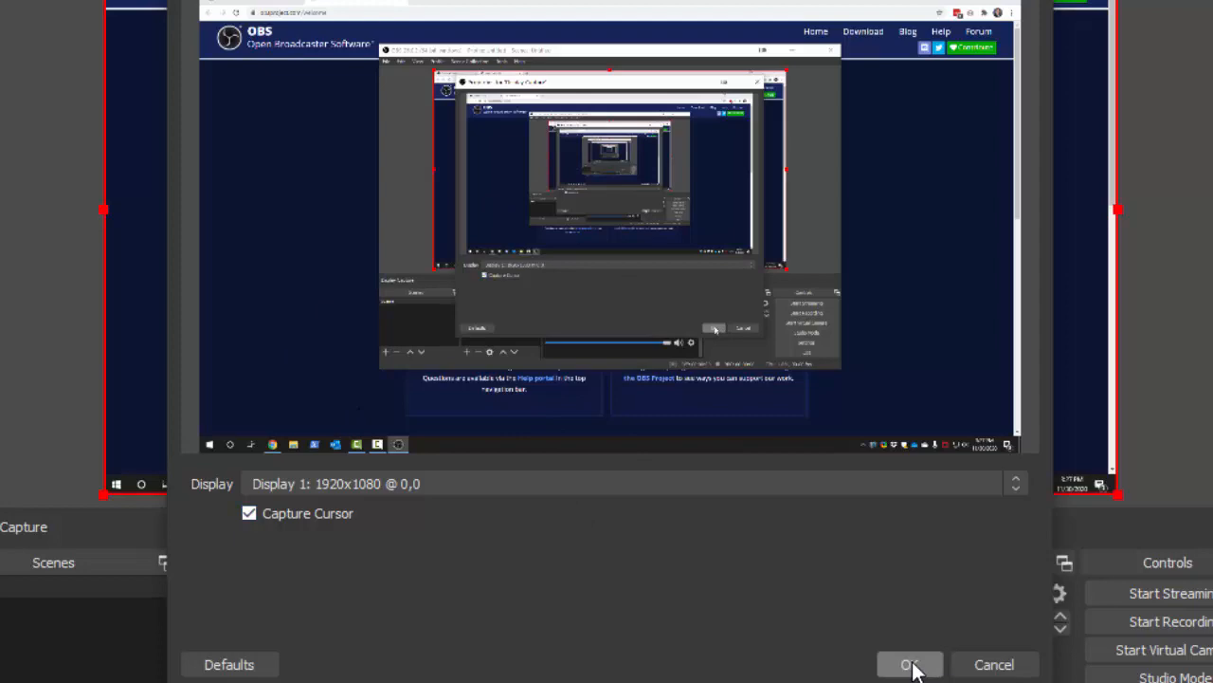
pyautogui.click(911, 663)
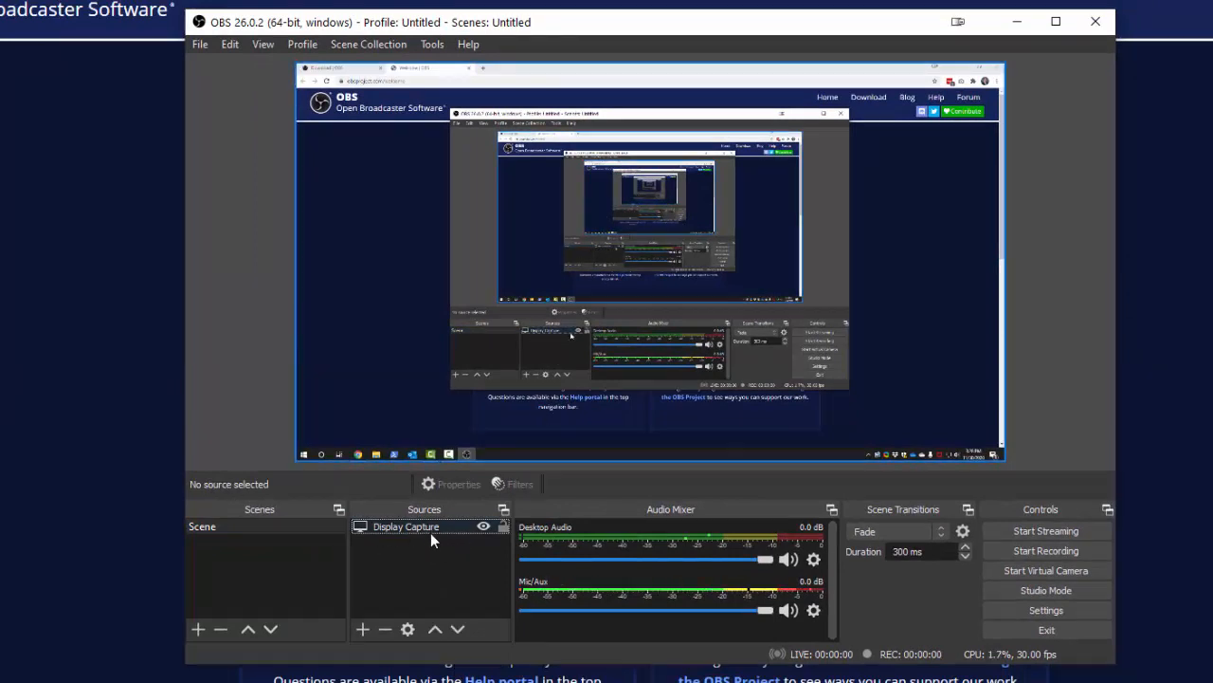
pyautogui.moveTo(616, 543)
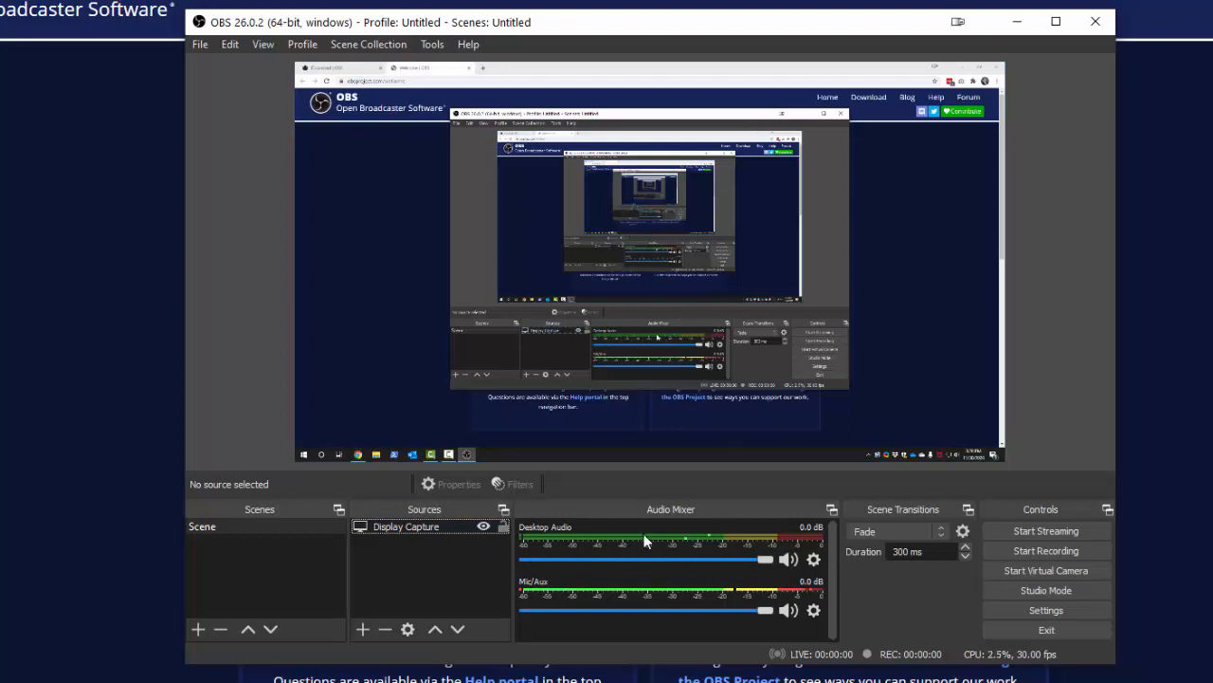
# Test the Desktop Audio fader back to 0.0 dB and raise the Windows speaker volume from 19 to 43
pyautogui.moveTo(766, 558); pyautogui.dragTo(747, 557)
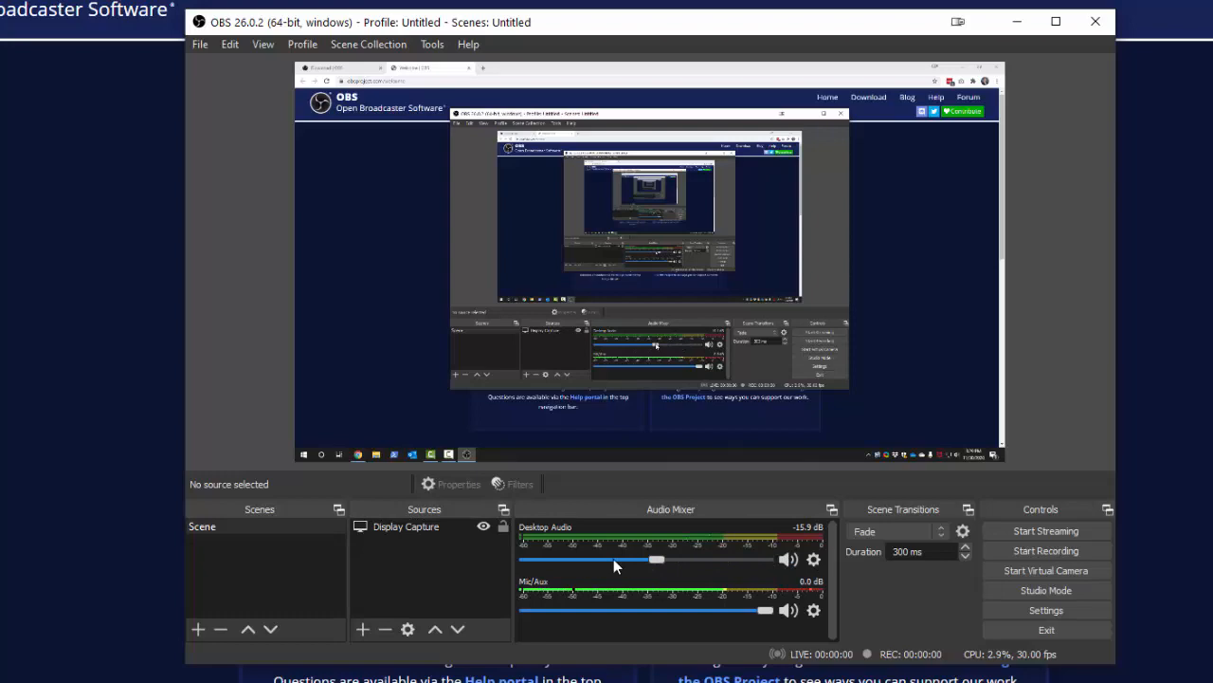
pyautogui.moveTo(656, 559); pyautogui.dragTo(766, 559)
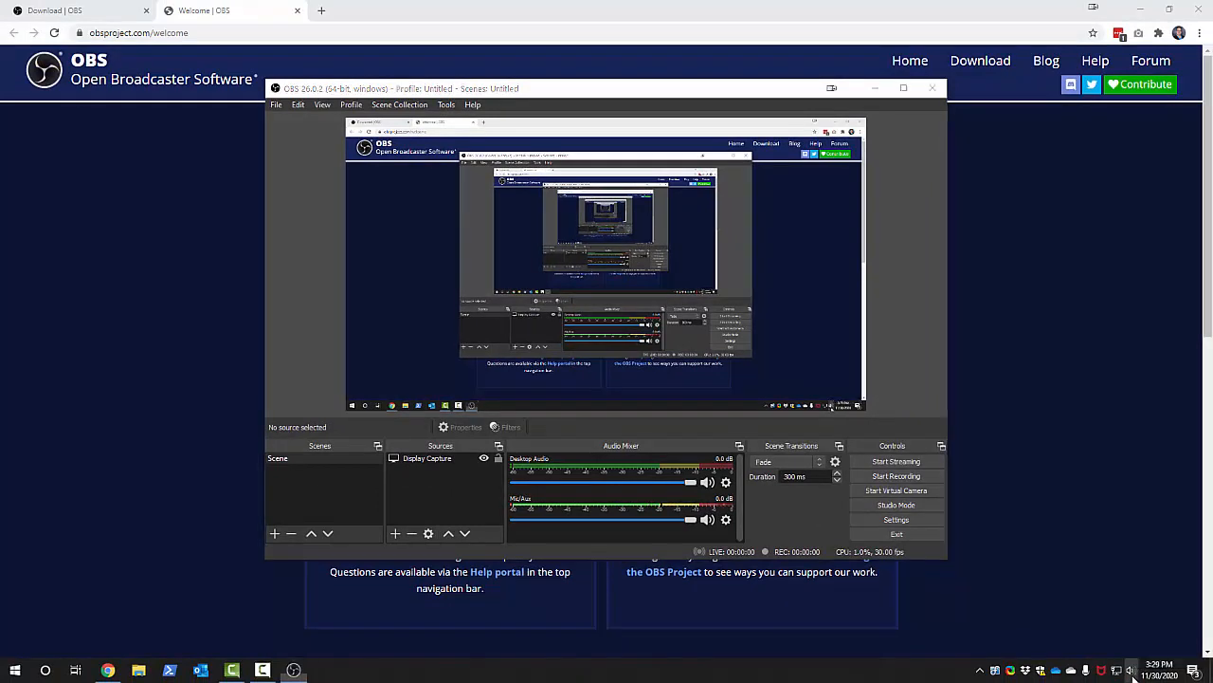
pyautogui.click(1130, 669)
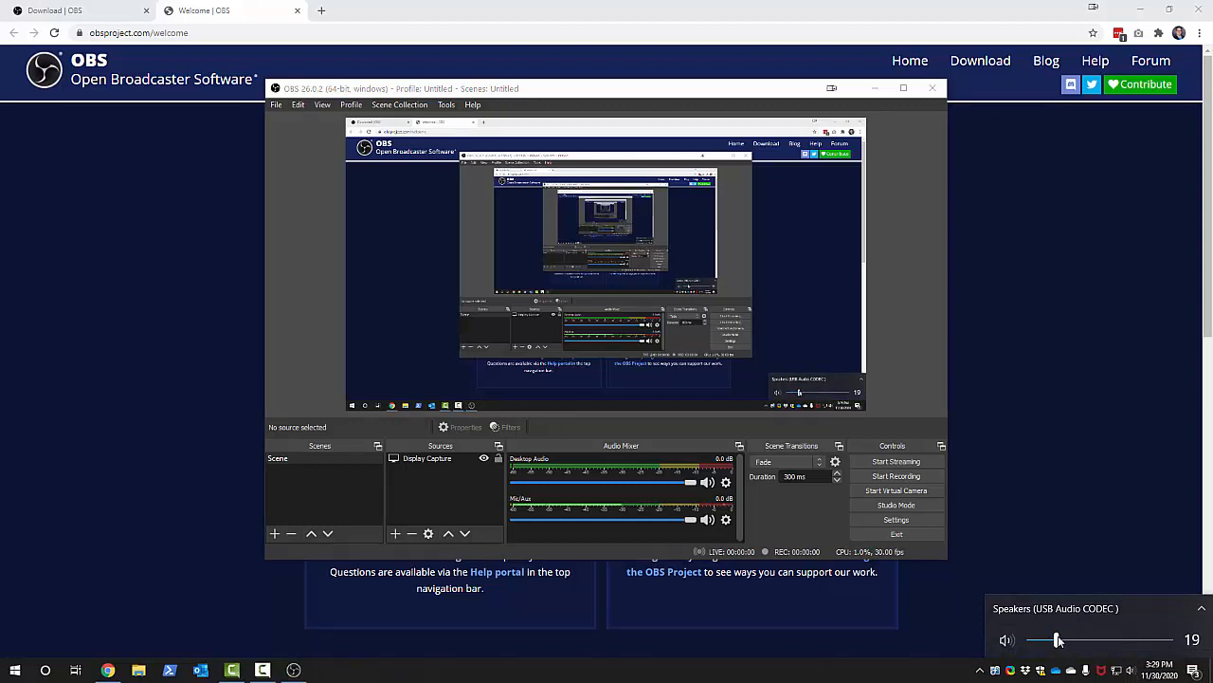
pyautogui.moveTo(1058, 641); pyautogui.dragTo(1090, 640)
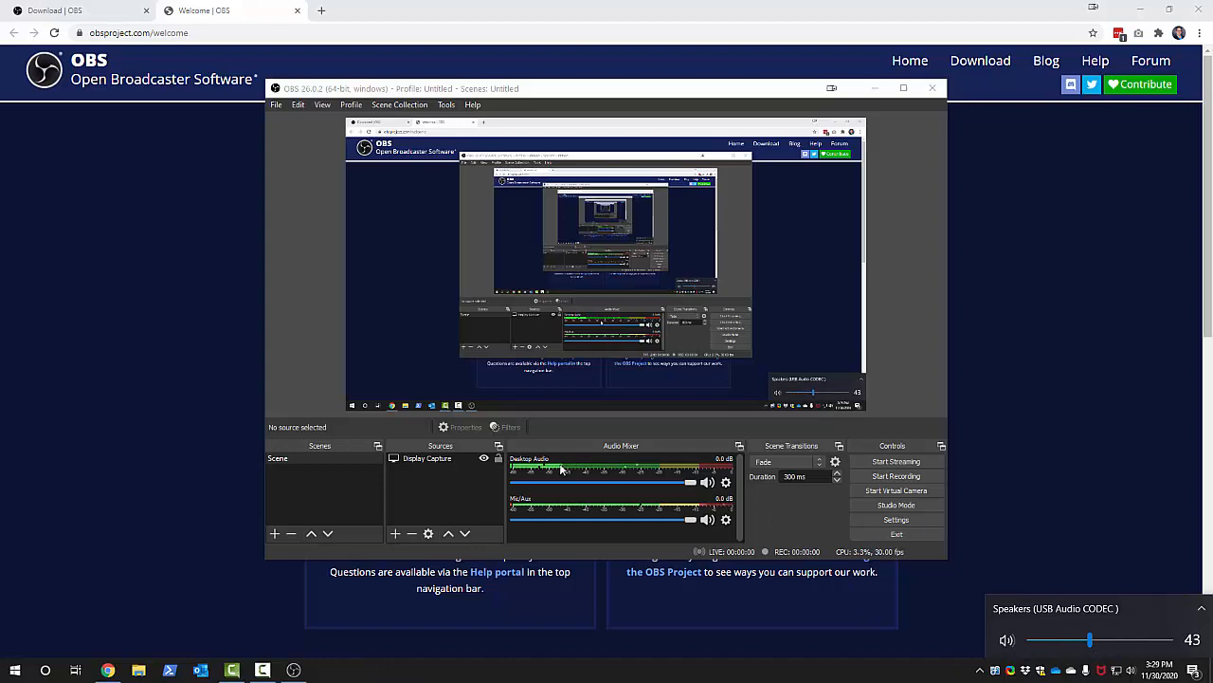
pyautogui.moveTo(925, 367)
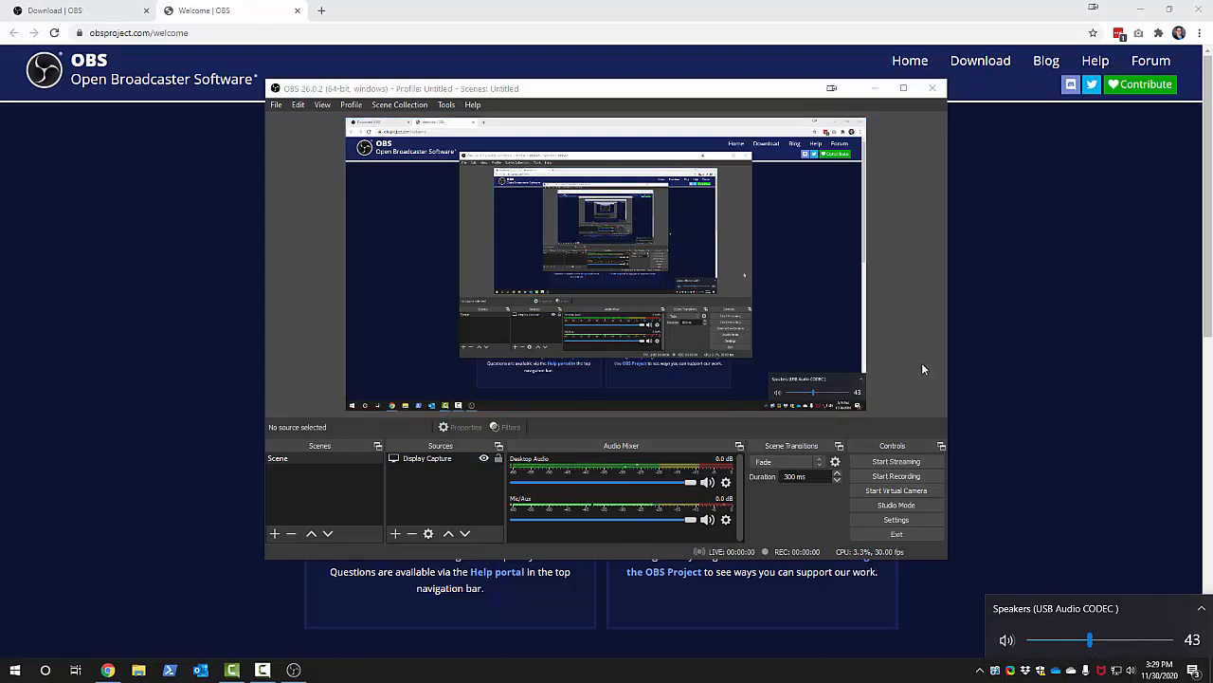
pyautogui.click(903, 90)
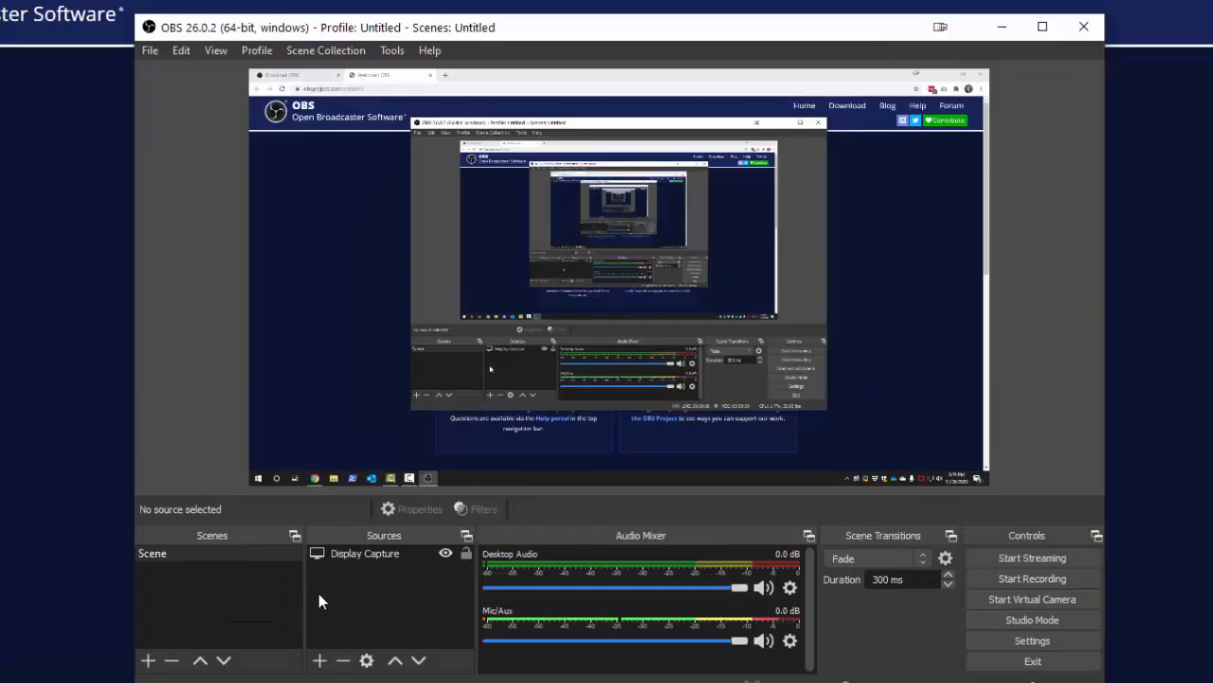
pyautogui.moveTo(156, 156)
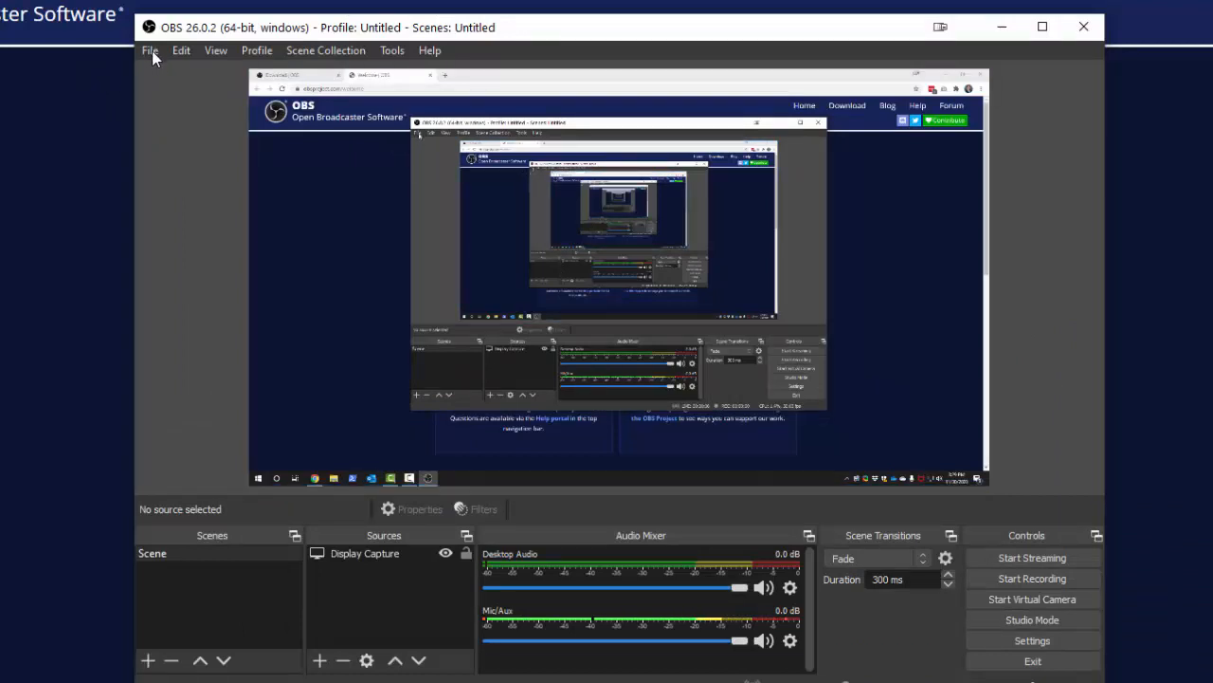
# In Settings > Output, choose the Hardware (QSV) streaming encoder and mp4 recording format instead of mkv
pyautogui.click(148, 50)
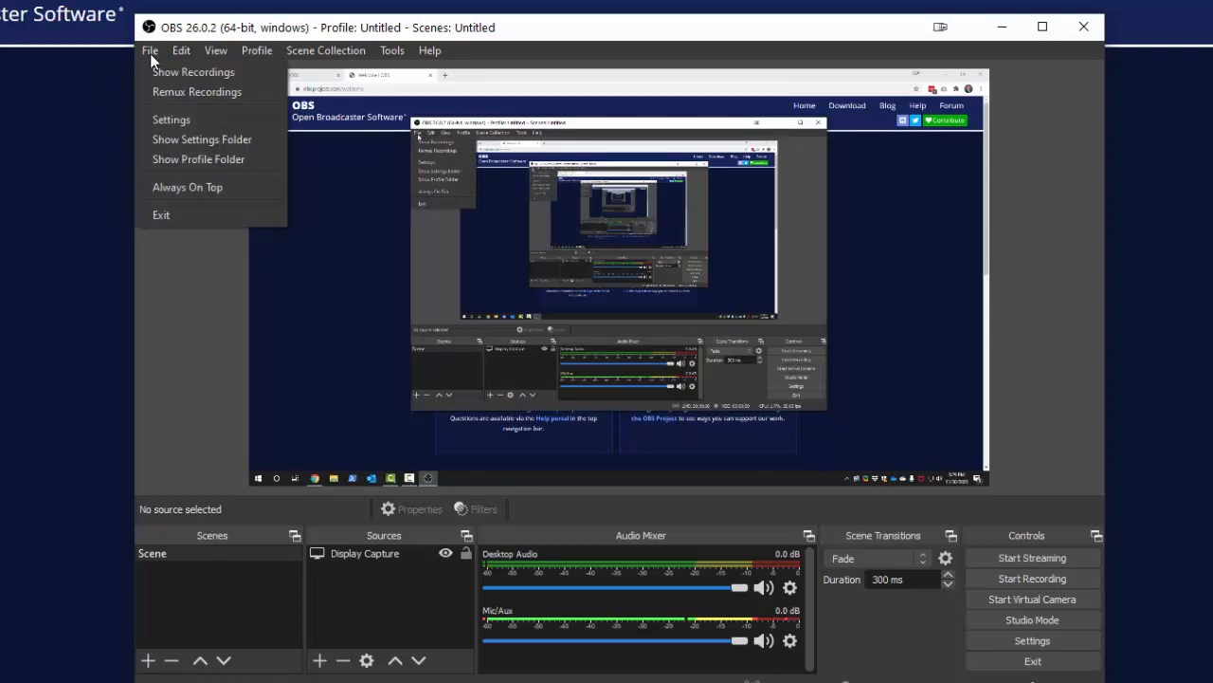
pyautogui.moveTo(171, 120)
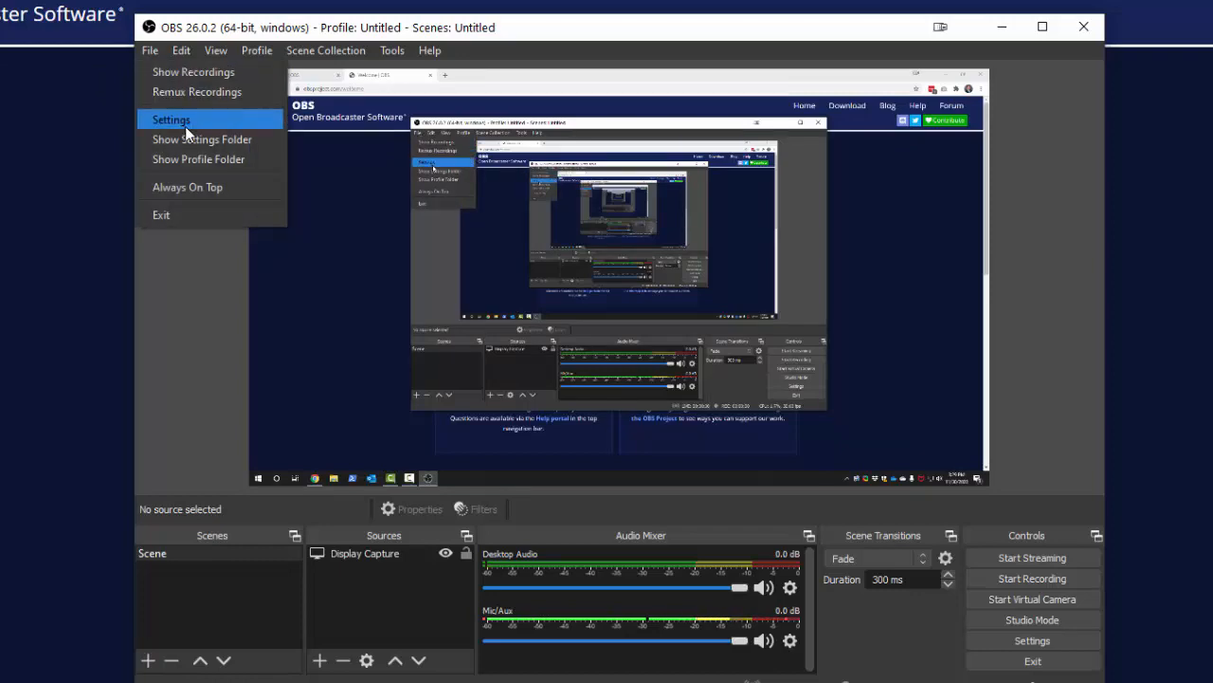
pyautogui.click(171, 119)
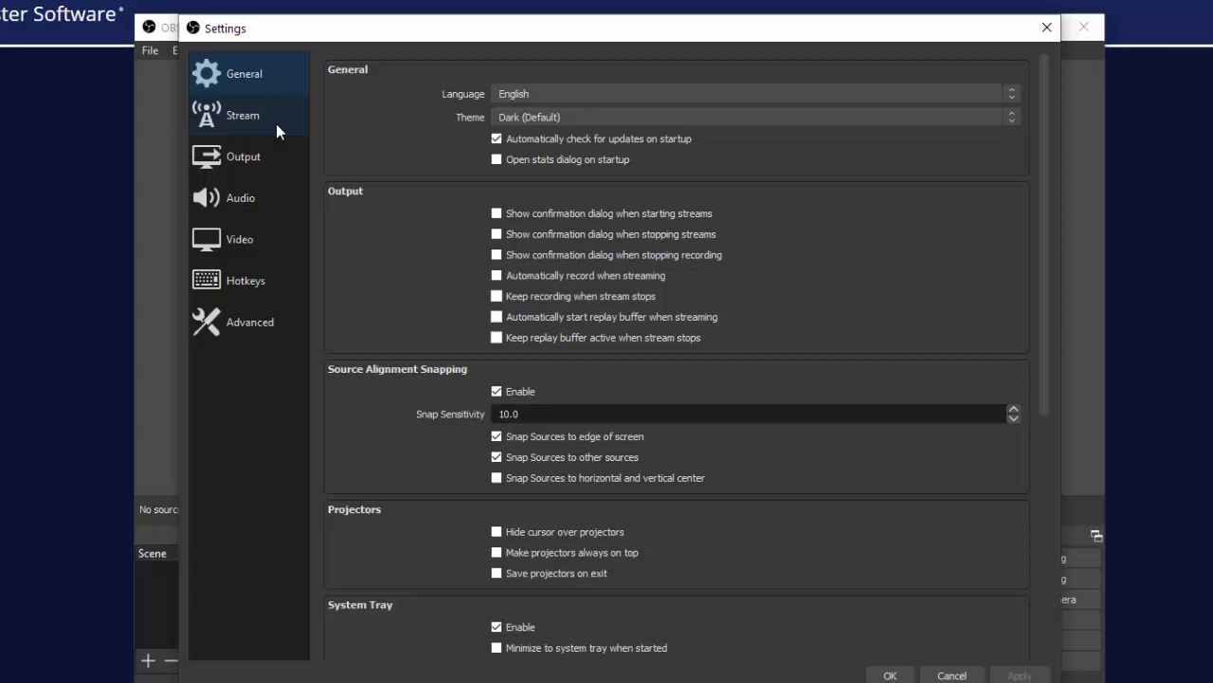
pyautogui.click(242, 155)
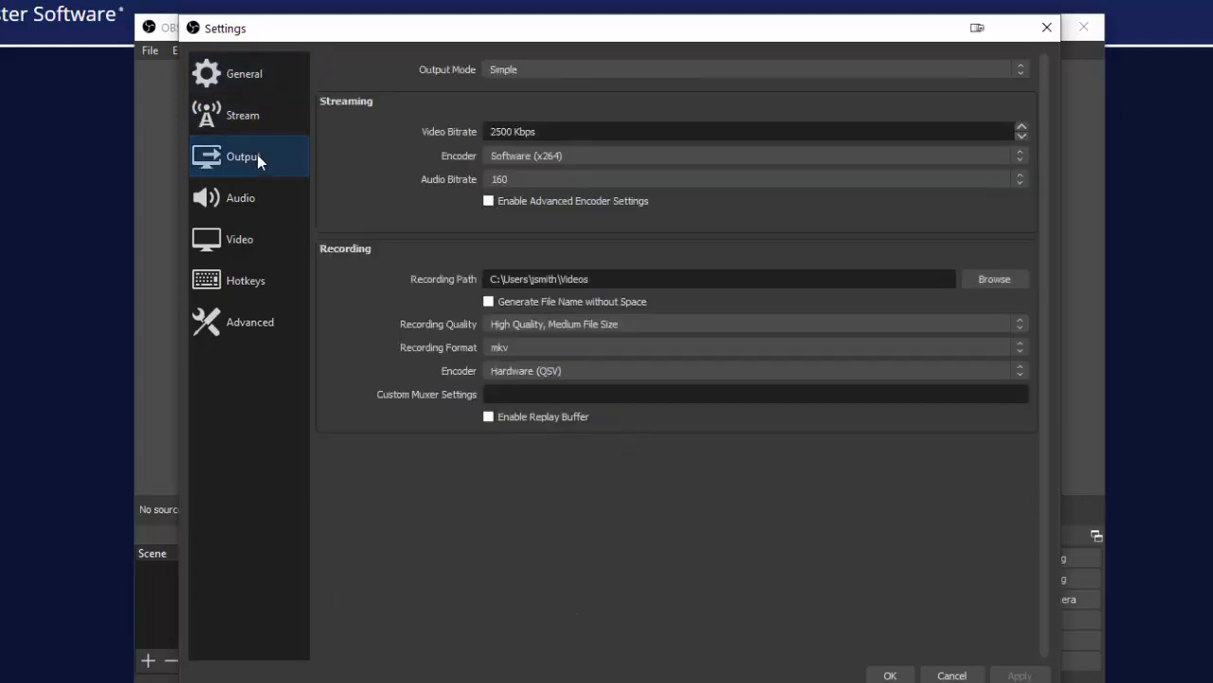
pyautogui.moveTo(531, 175)
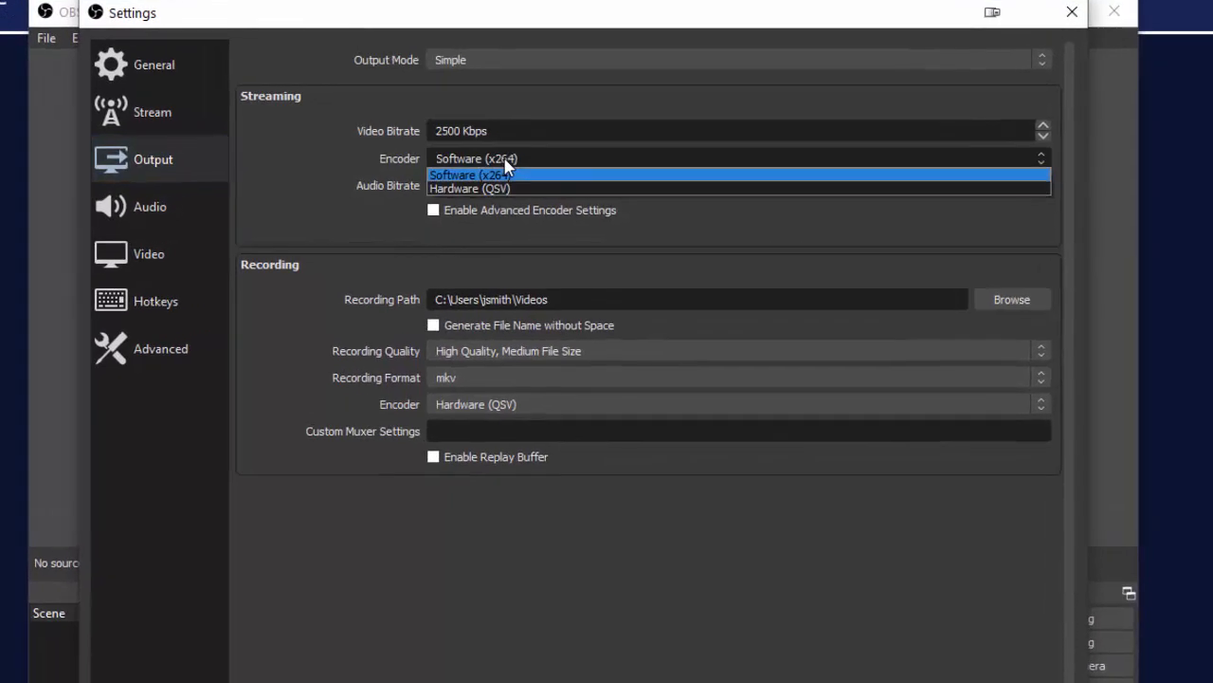
pyautogui.click(474, 174)
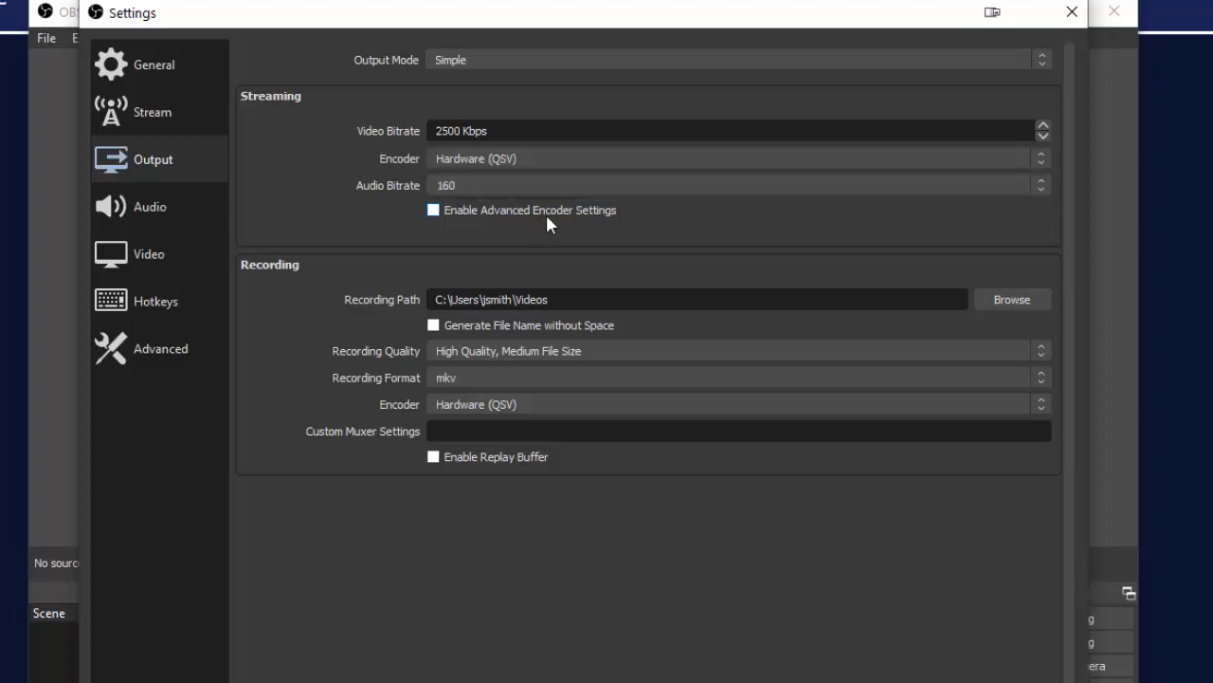
pyautogui.moveTo(493, 195)
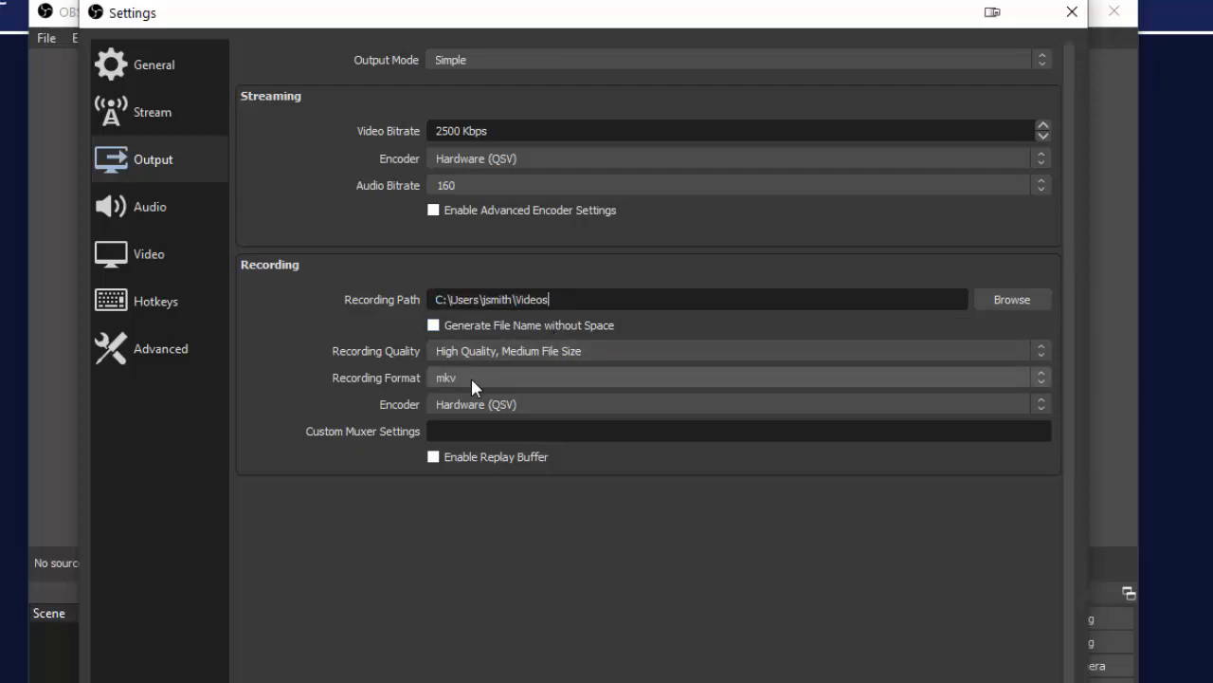
pyautogui.click(735, 377)
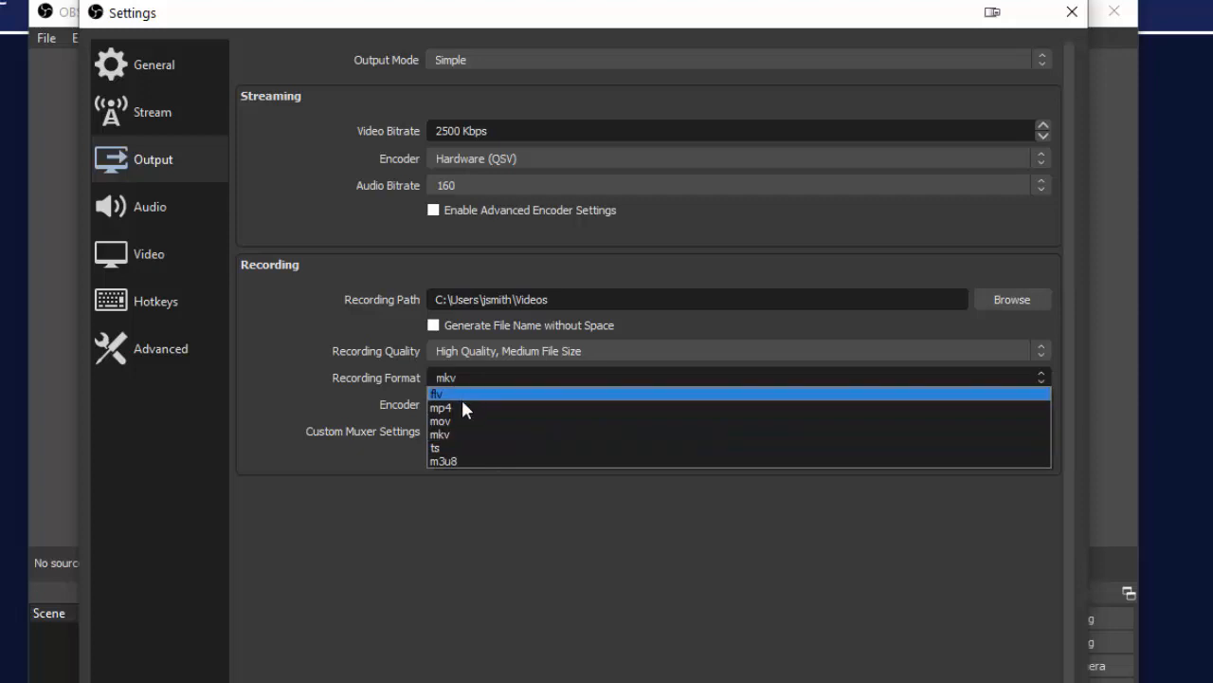
pyautogui.click(440, 407)
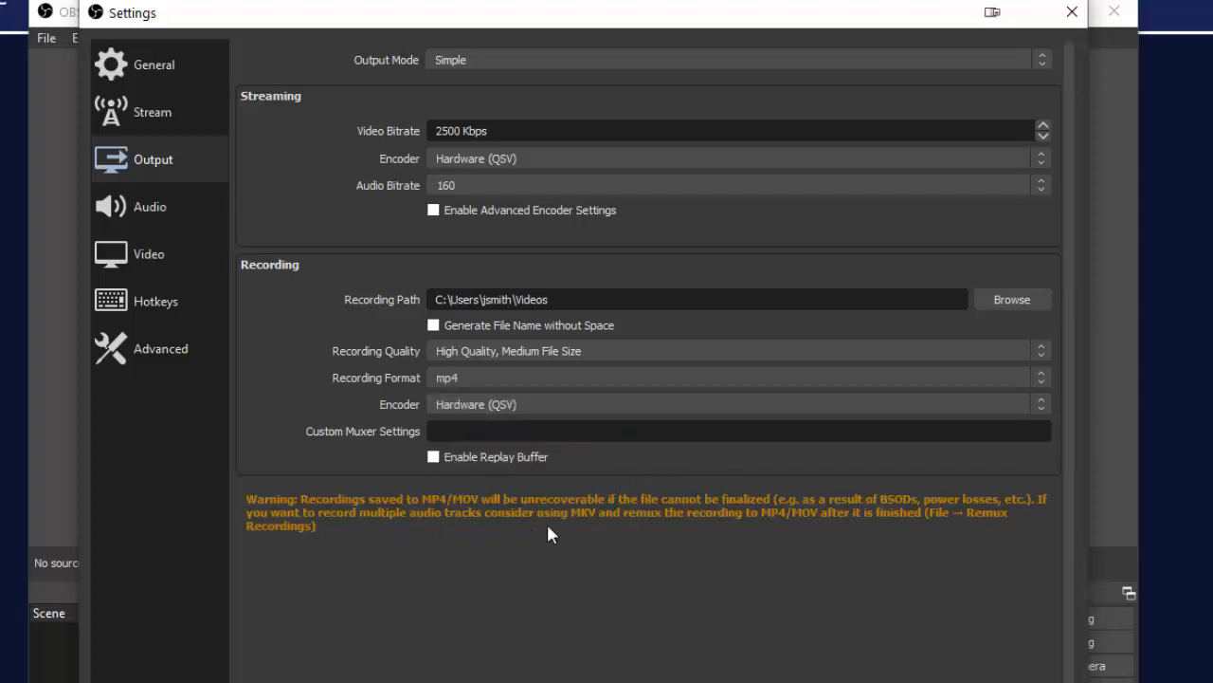
pyautogui.moveTo(277, 519)
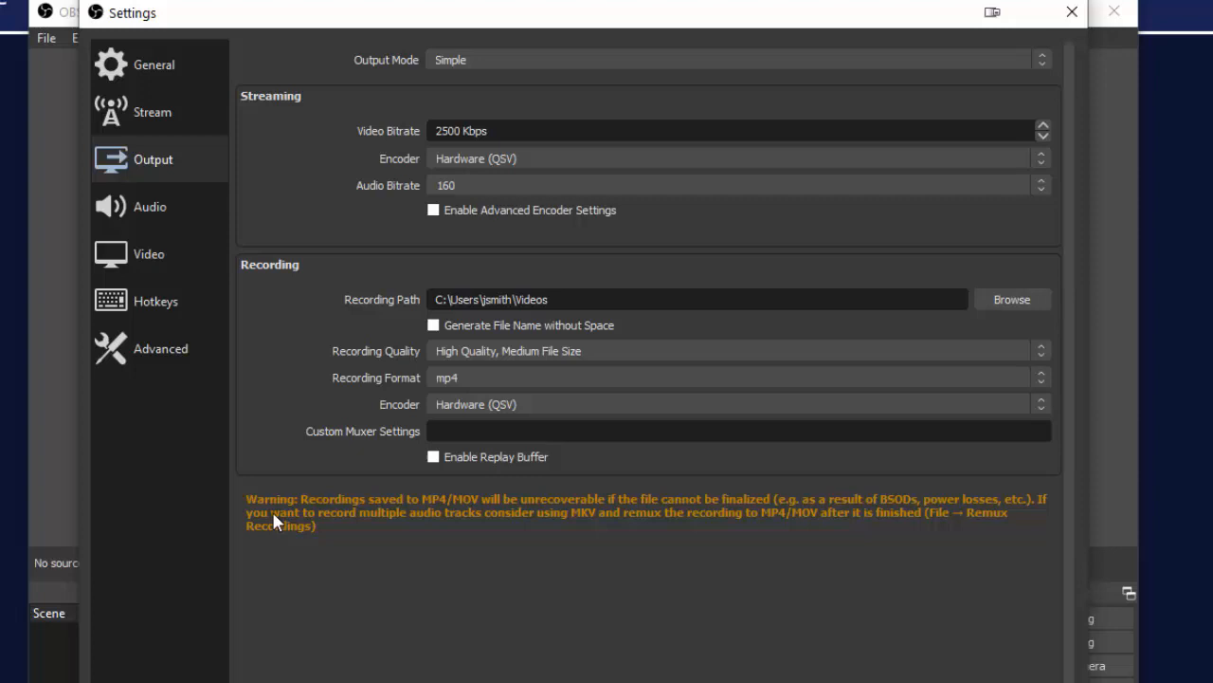
pyautogui.moveTo(345, 541)
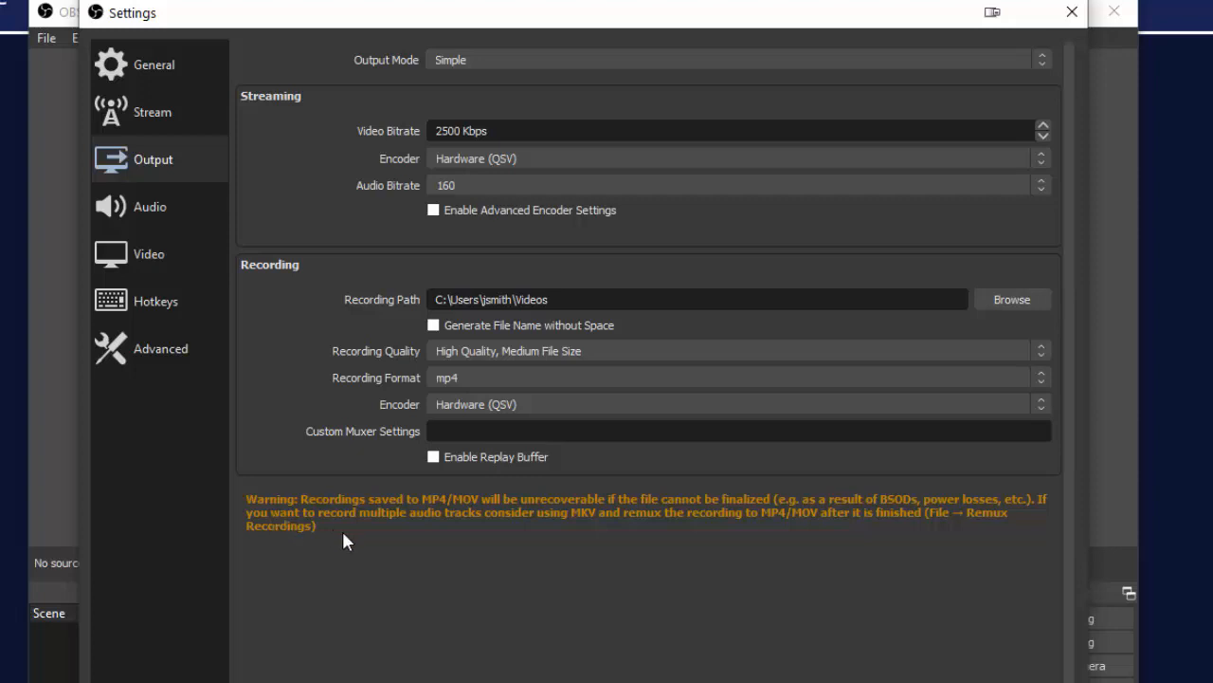
pyautogui.moveTo(324, 516)
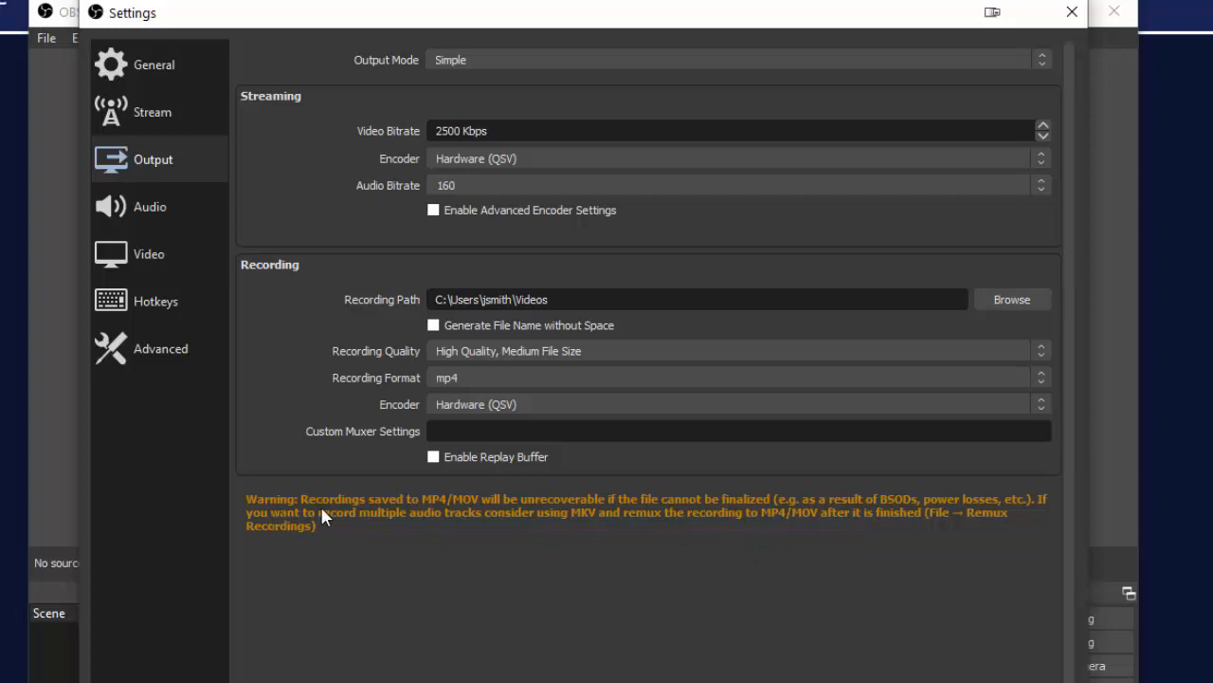
pyautogui.moveTo(668, 495)
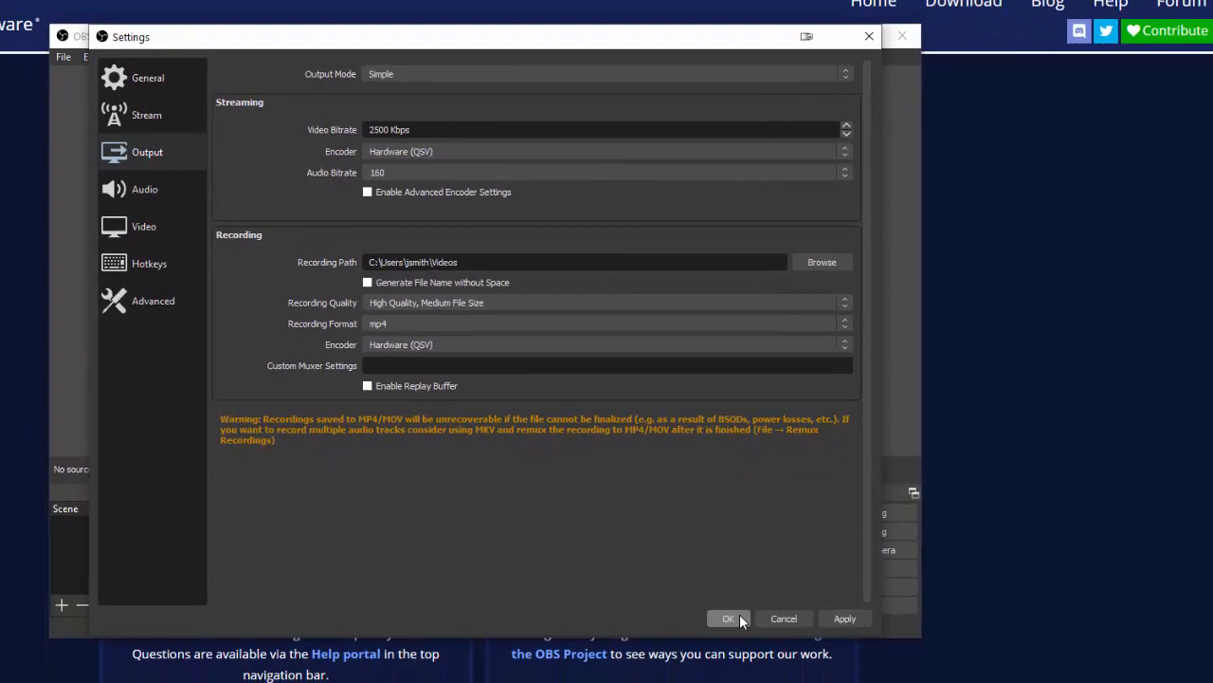
# Save the settings, then record a short test clip and stop it after a few seconds
pyautogui.click(728, 618)
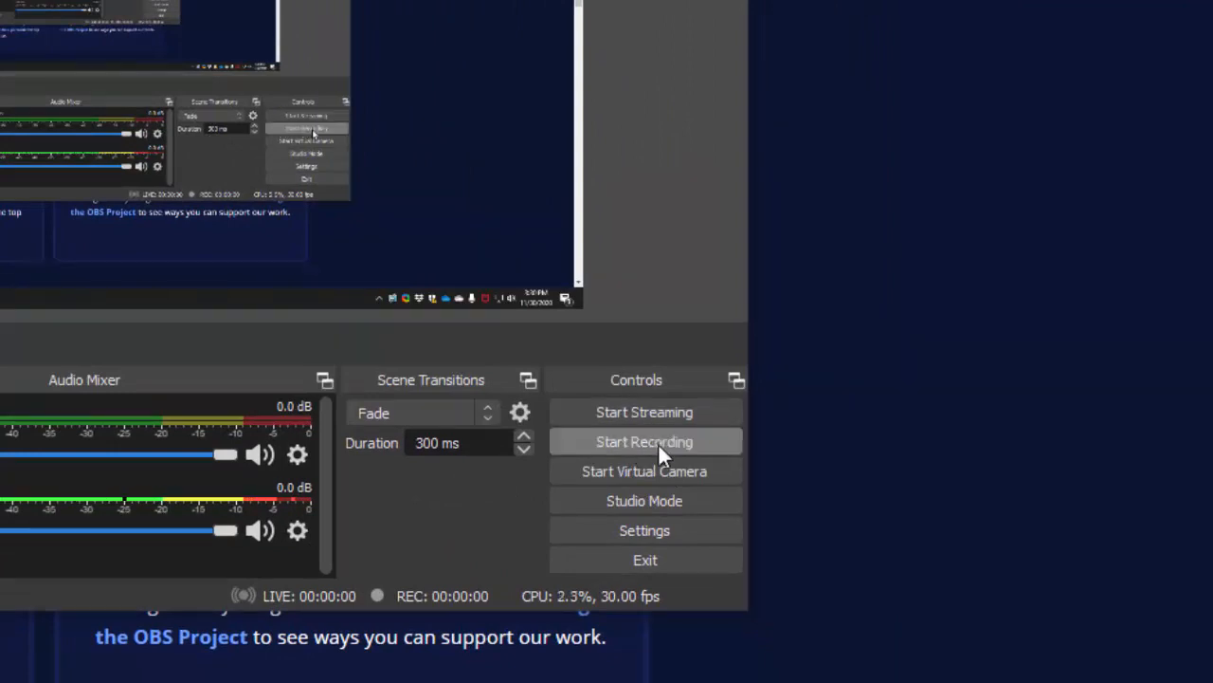
pyautogui.click(644, 440)
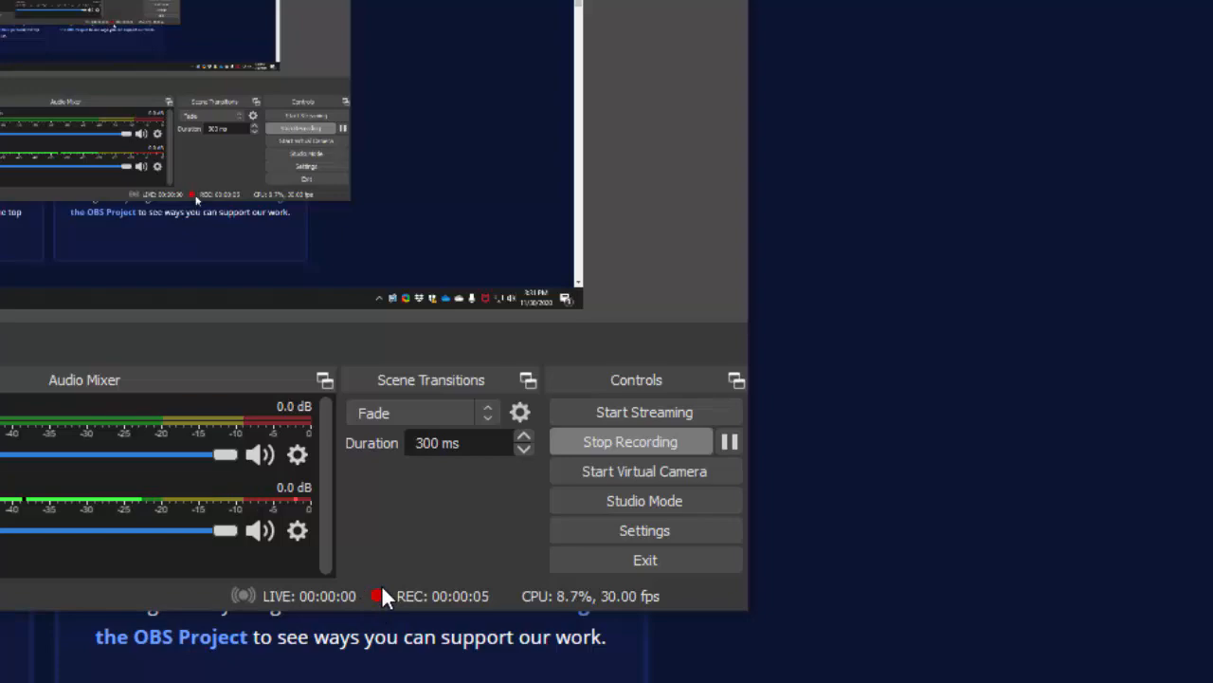
pyautogui.moveTo(446, 527)
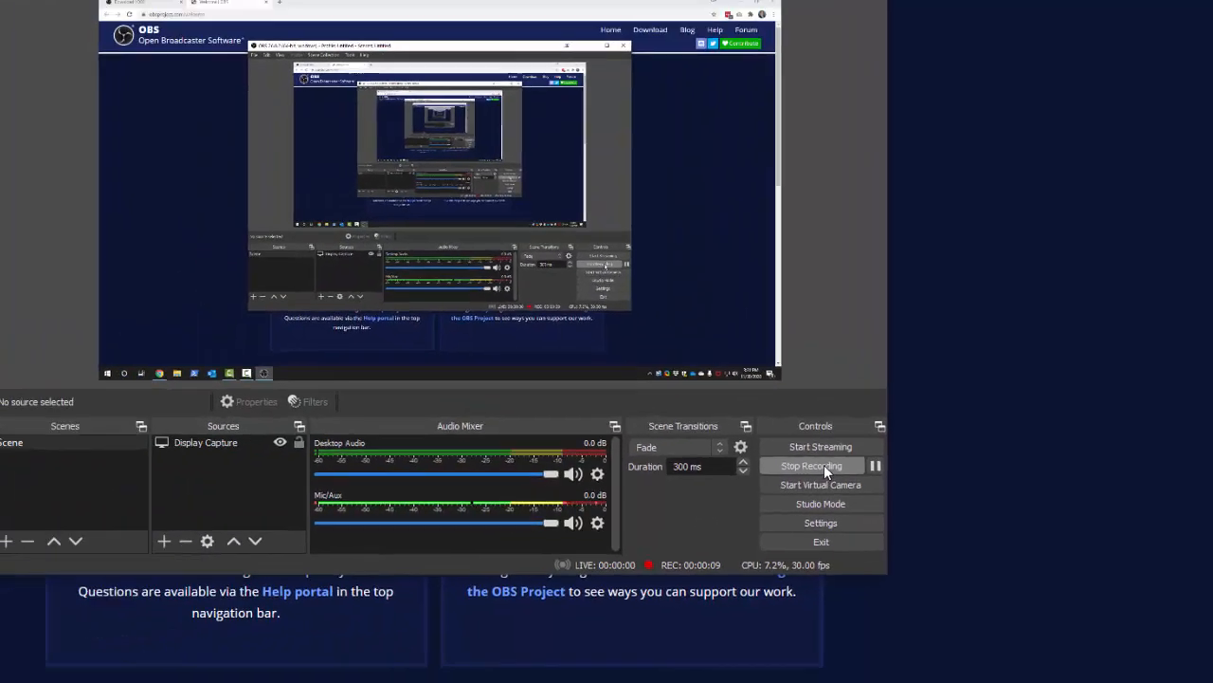
pyautogui.click(812, 466)
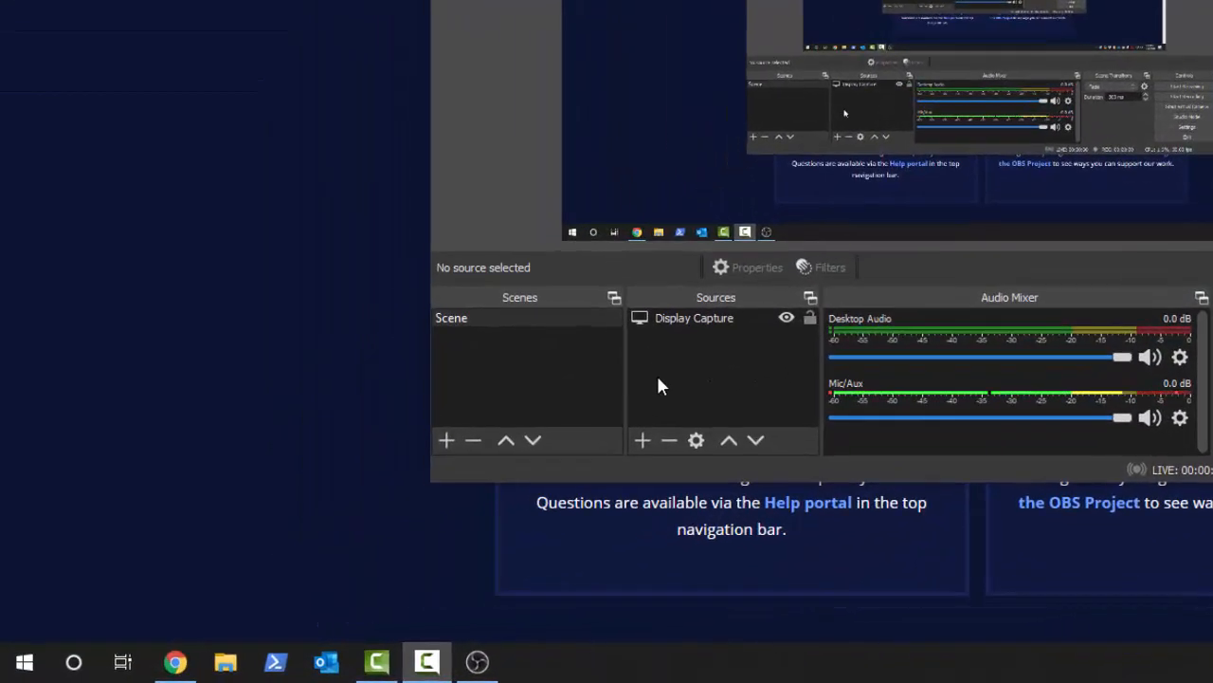
pyautogui.moveTo(24, 660)
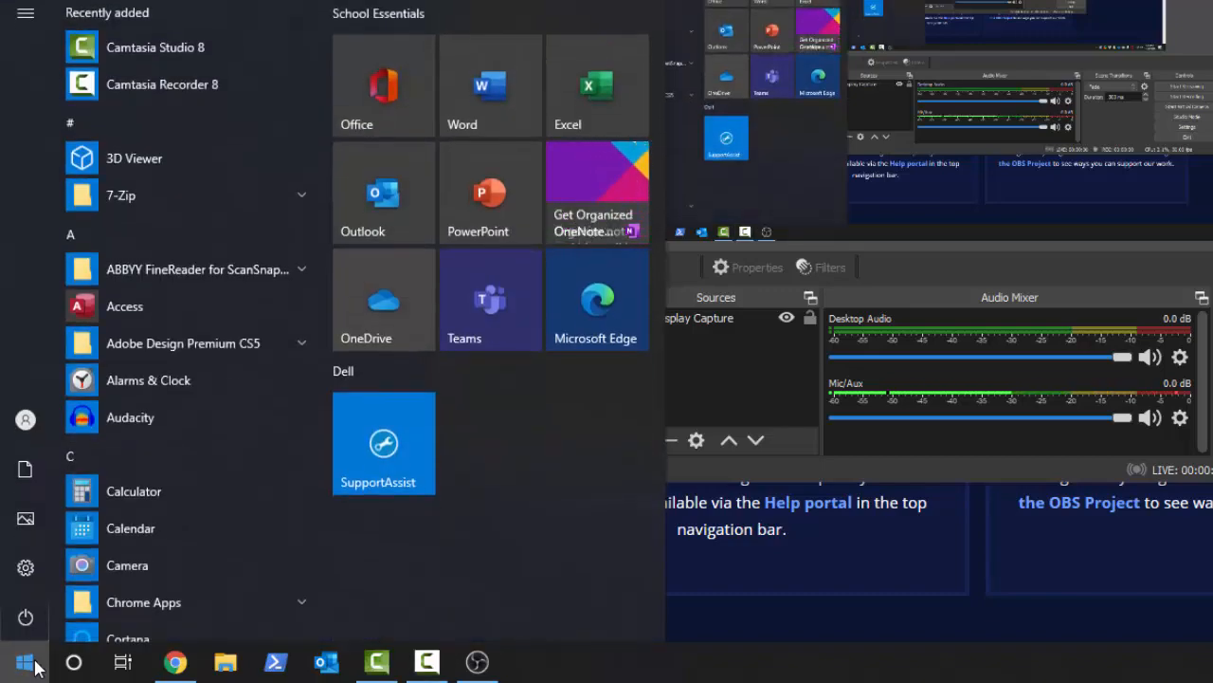
# Search "video" from the Start menu and open the Videos folder containing the test mp4
pyautogui.write('videos')
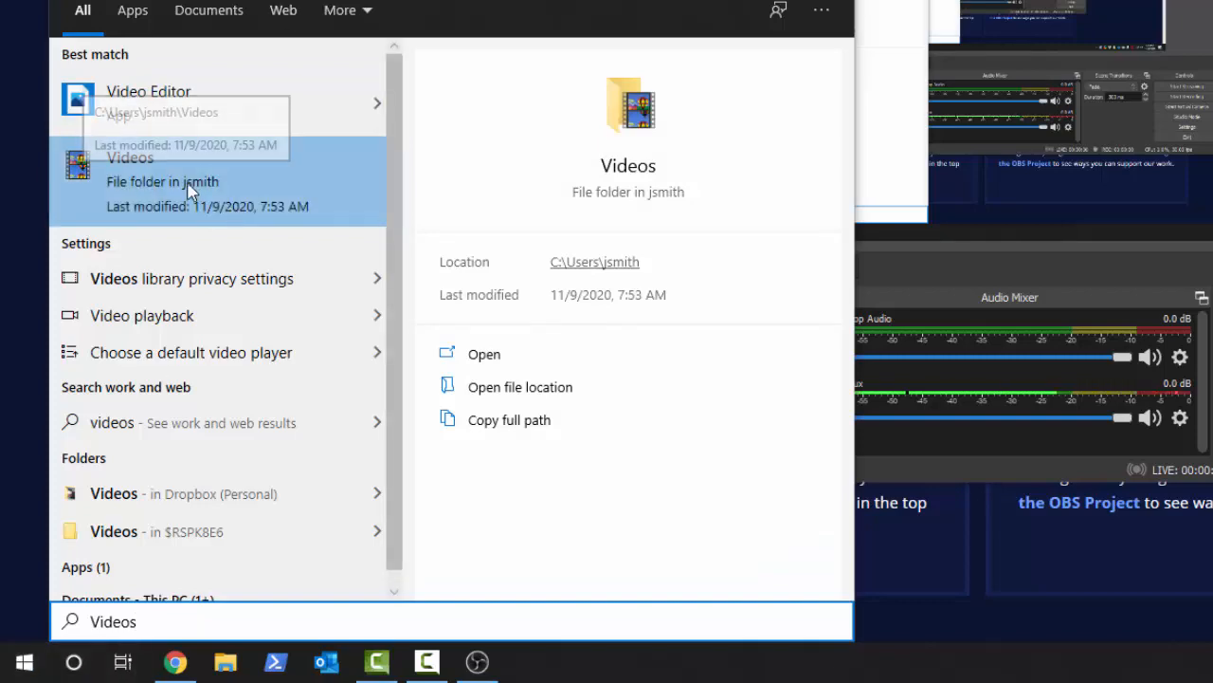
pyautogui.click(484, 355)
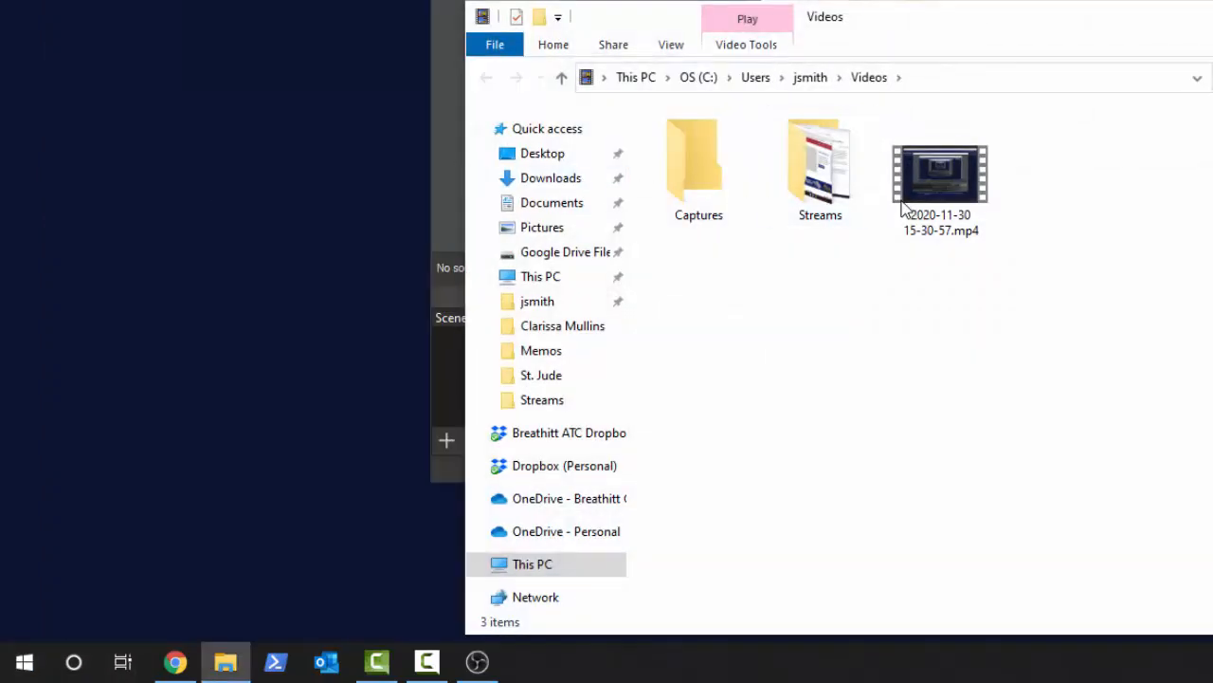
pyautogui.click(941, 174)
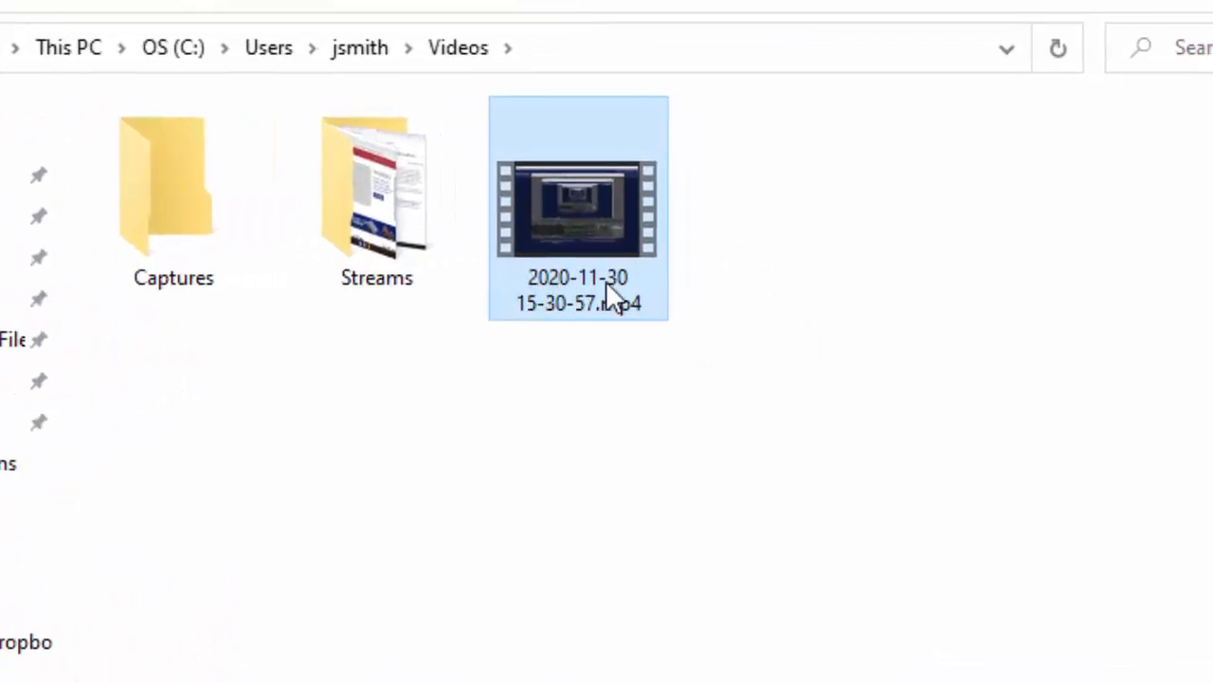
pyautogui.moveTo(546, 307)
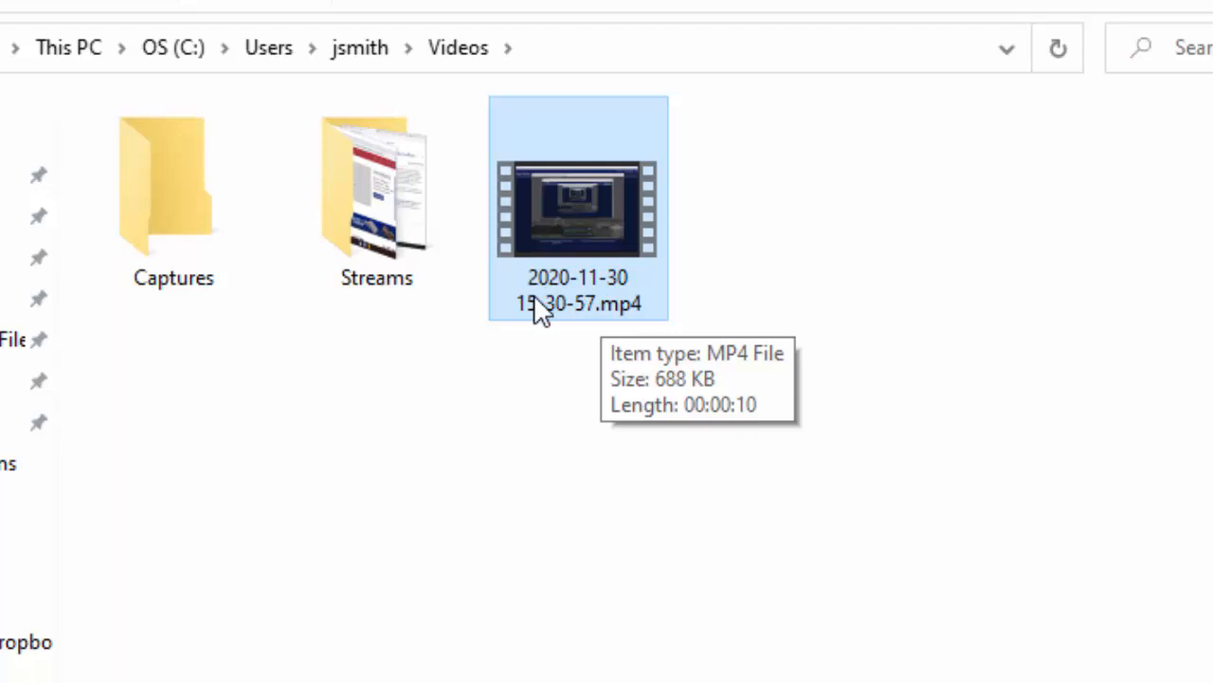
pyautogui.moveTo(546, 288)
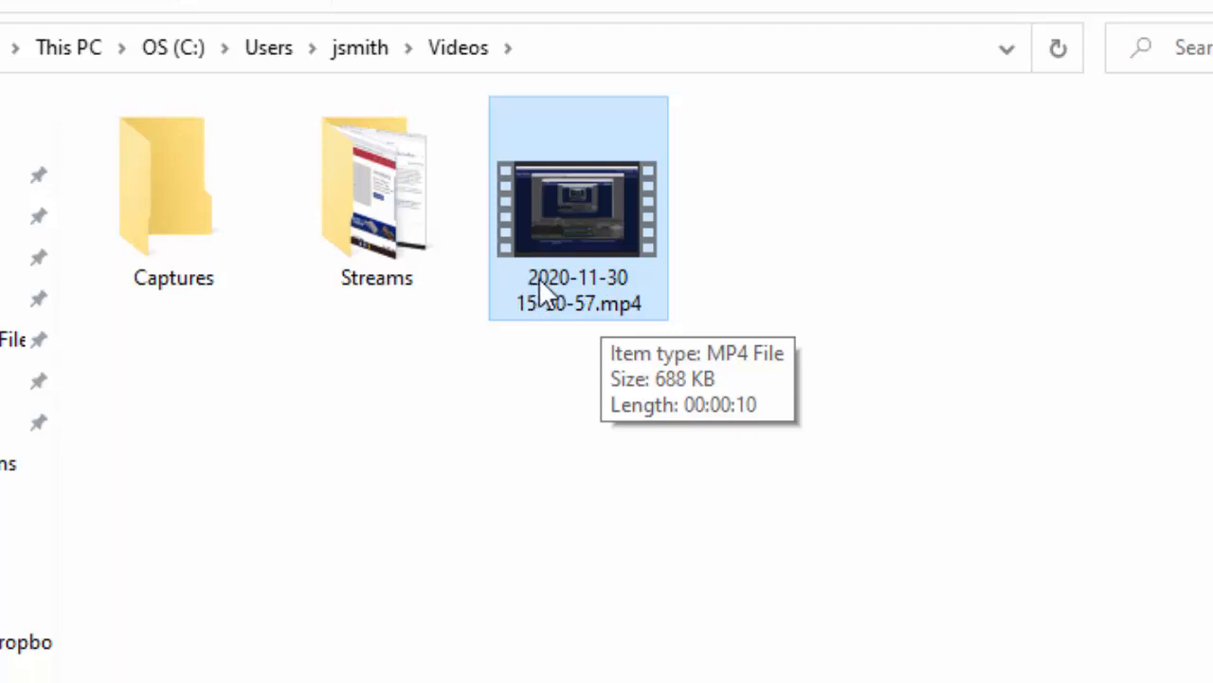
pyautogui.moveTo(523, 326)
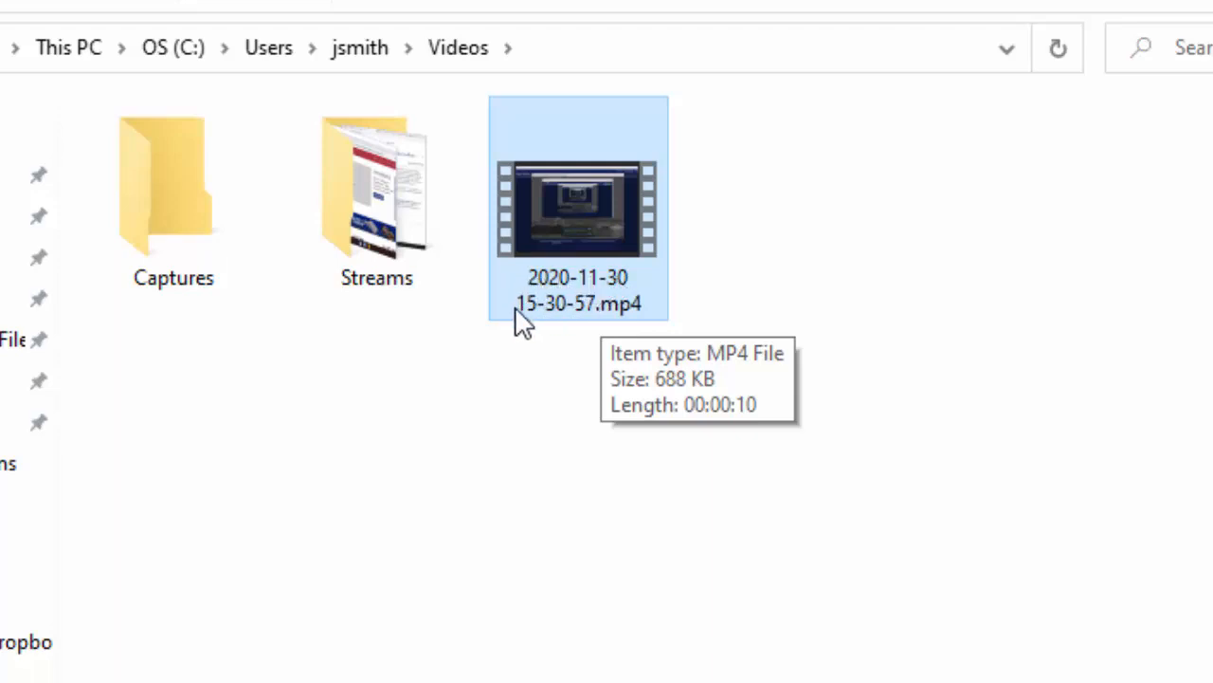
pyautogui.moveTo(584, 280)
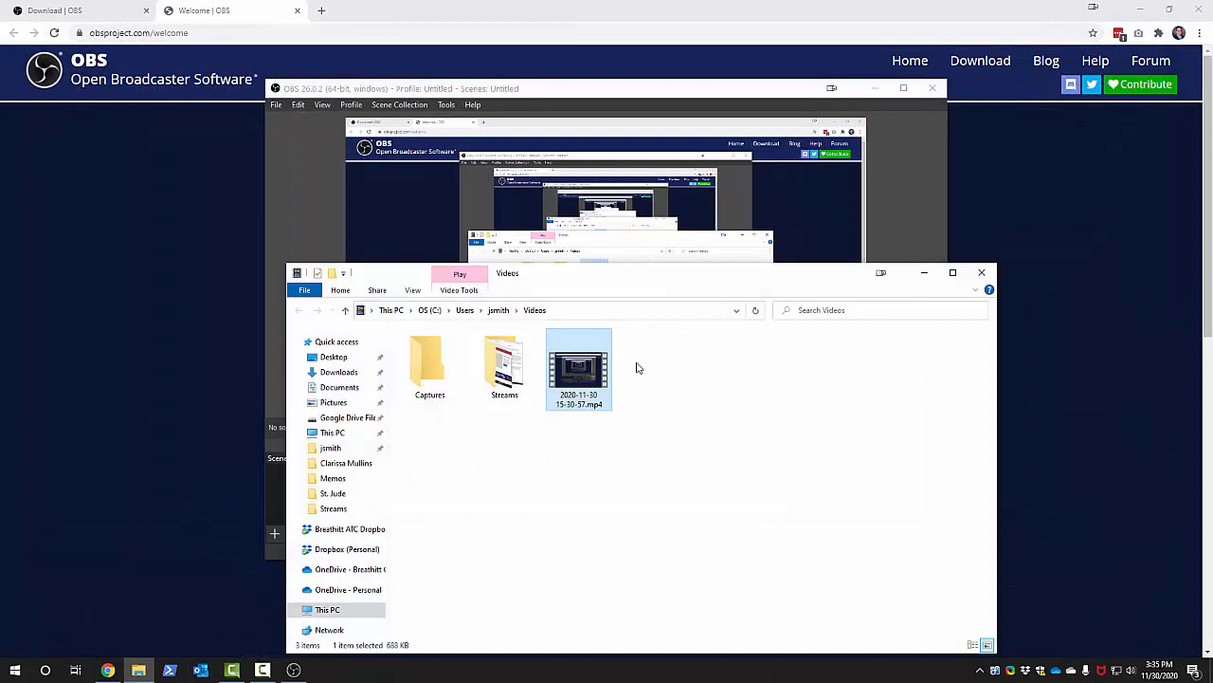
pyautogui.moveTo(669, 380)
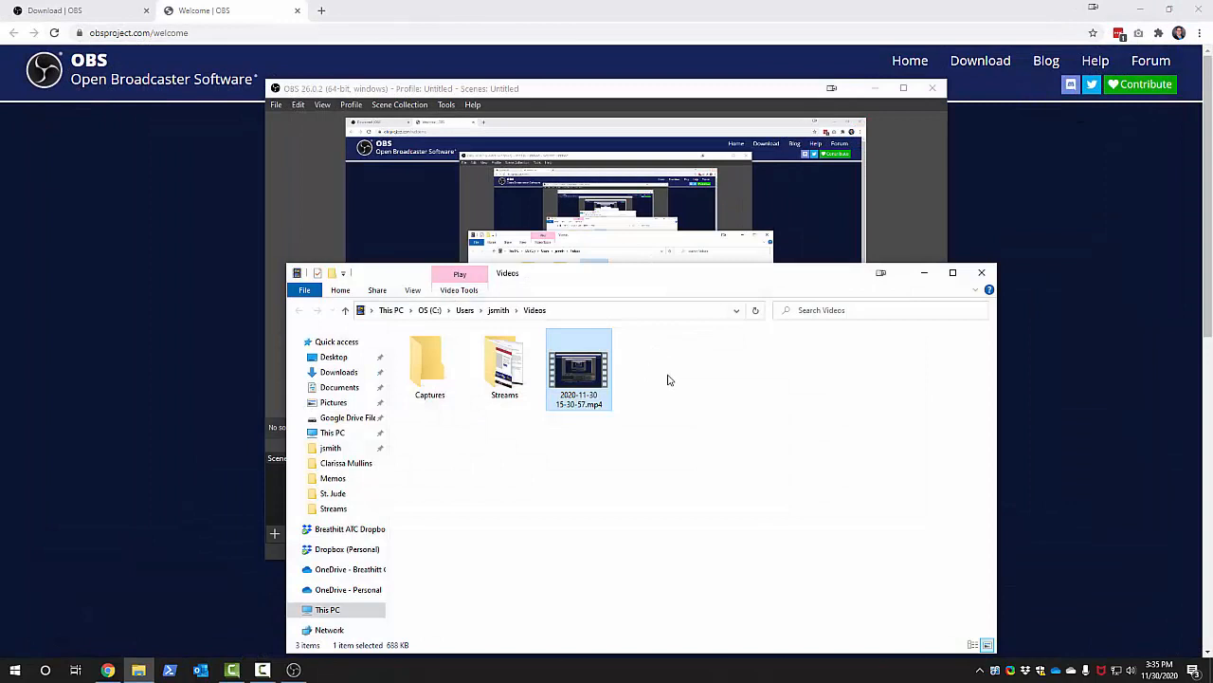
pyautogui.moveTo(908, 333)
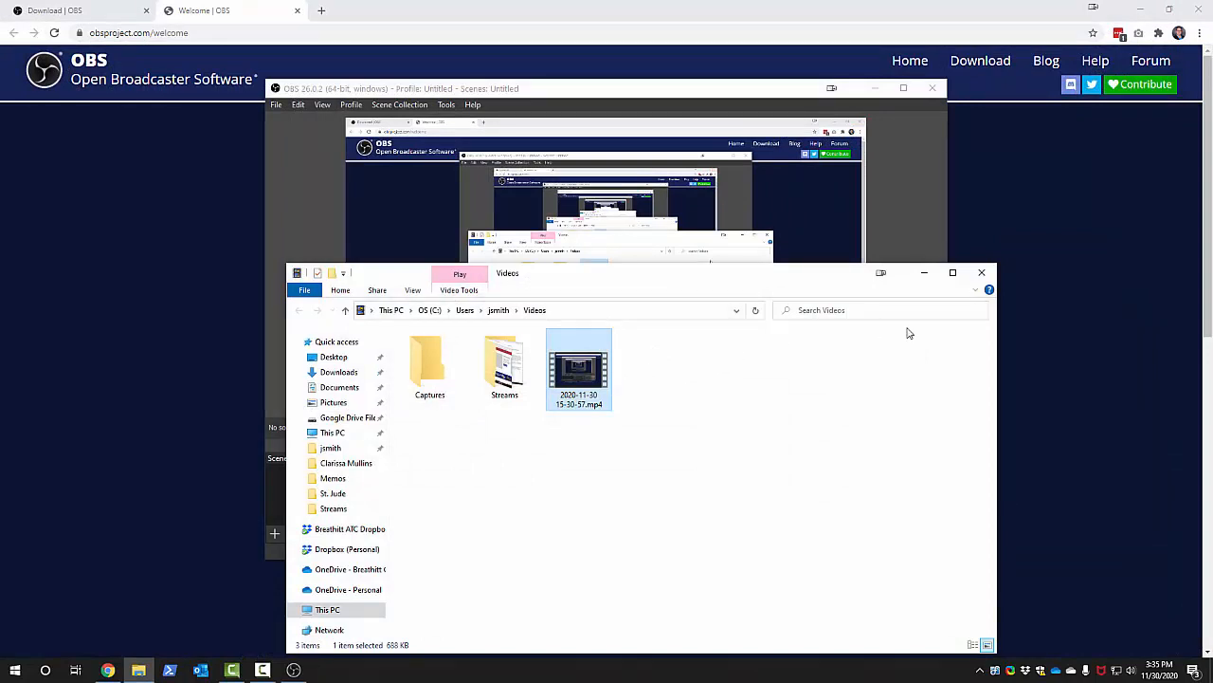